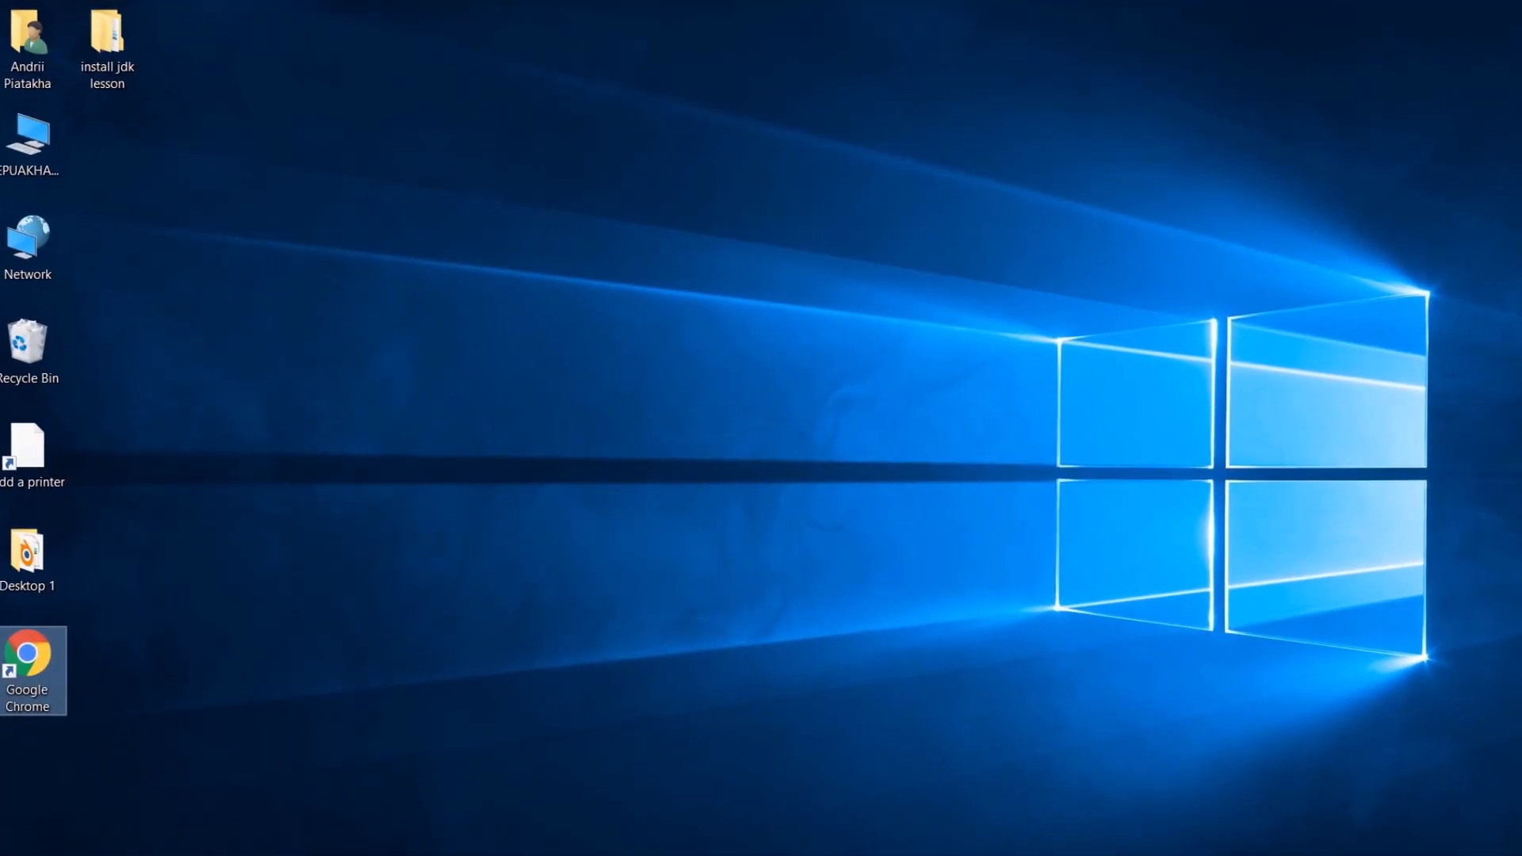
# Step: Launch Chrome, reach jdk.java.net's JDK 13 page and download the Windows x64 zip
pyautogui.doubleClick(29, 670)
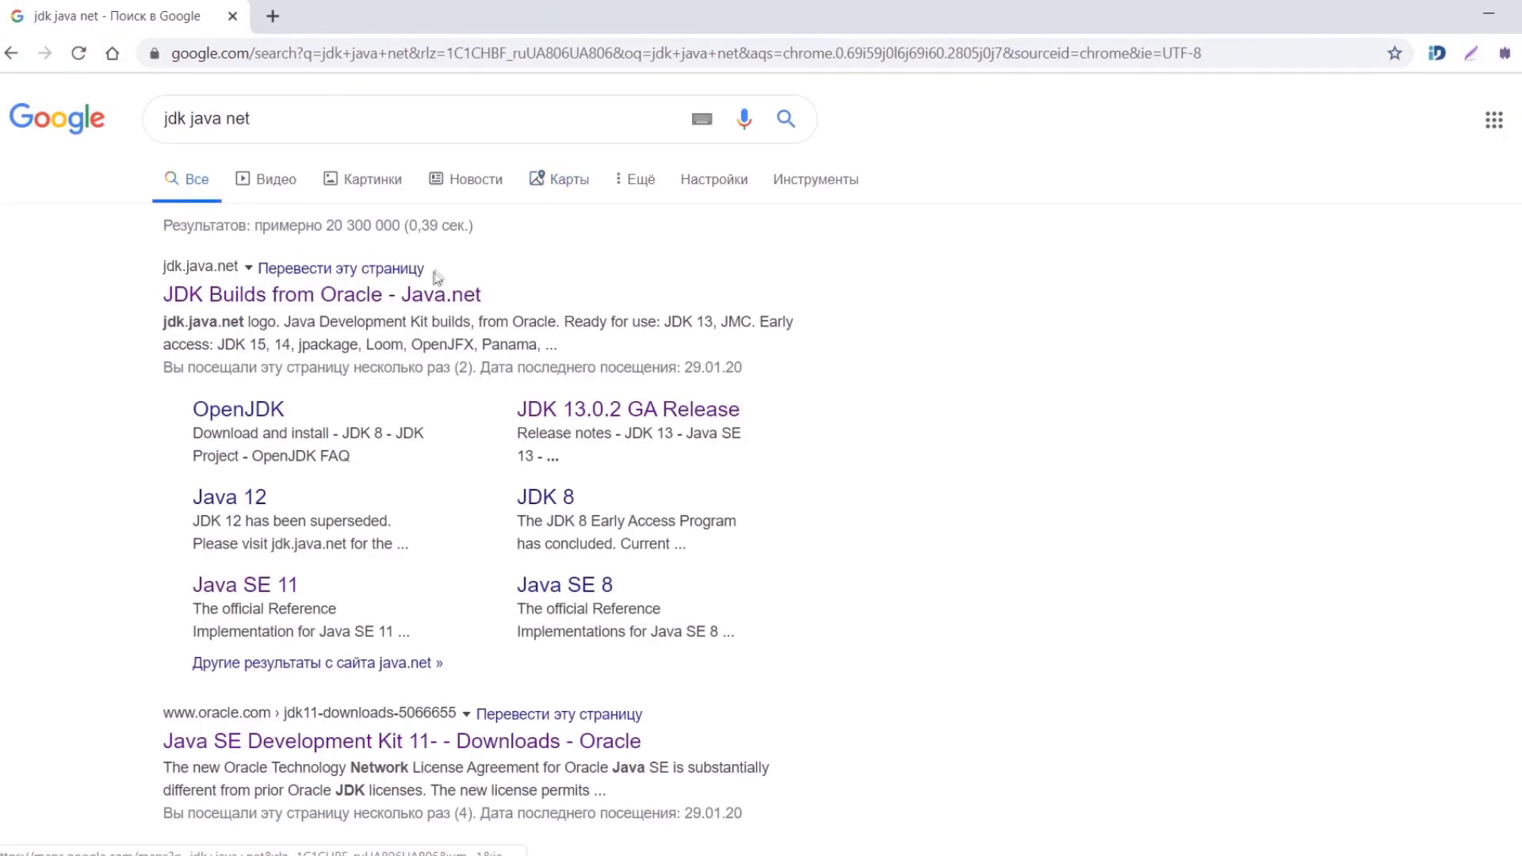
pyautogui.click(320, 295)
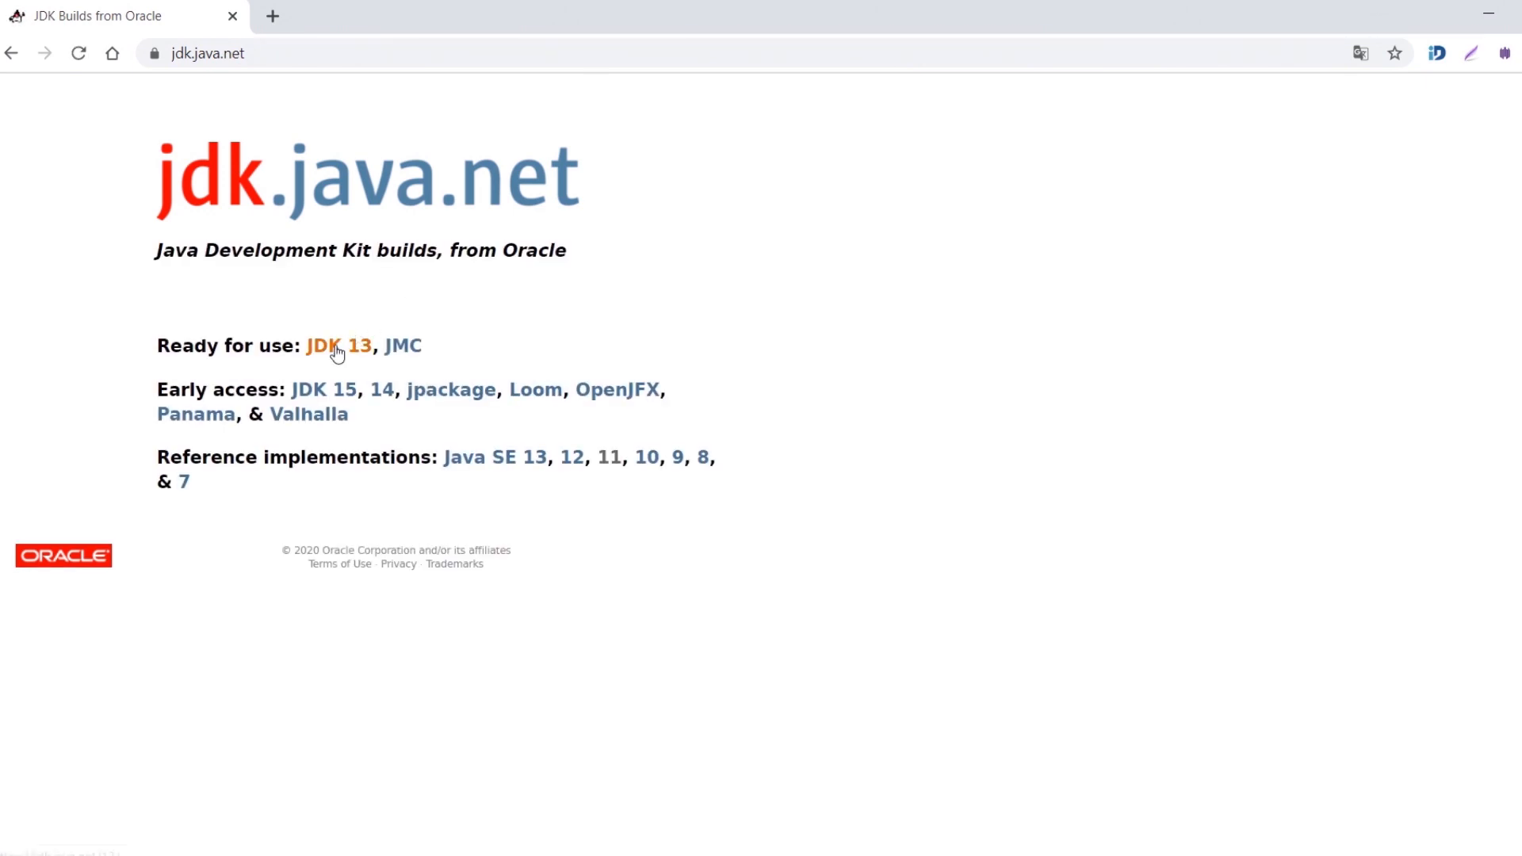
pyautogui.click(338, 345)
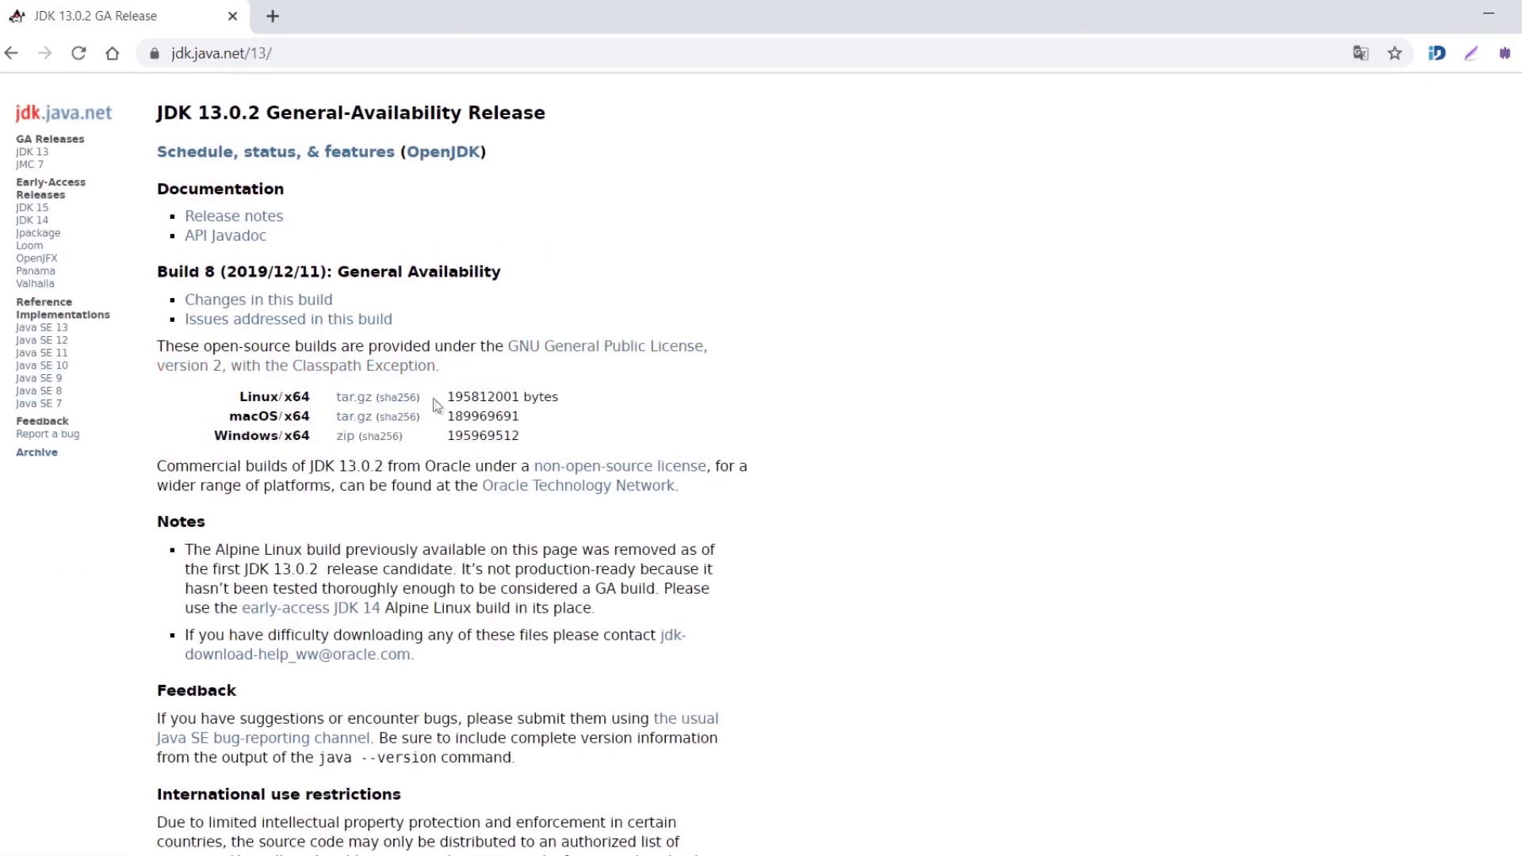
pyautogui.moveTo(443, 417)
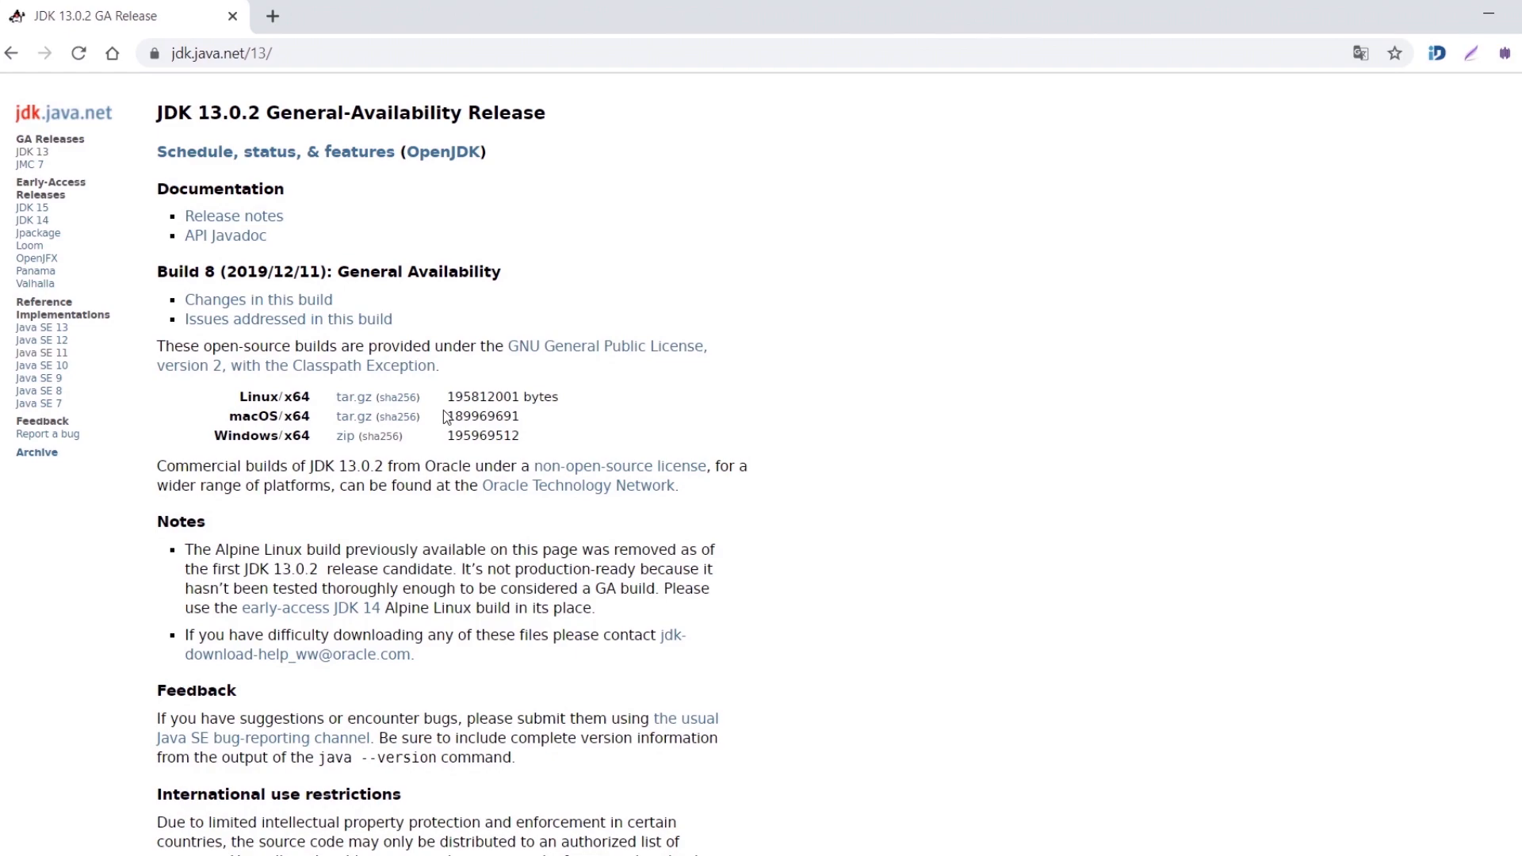
pyautogui.moveTo(344, 430)
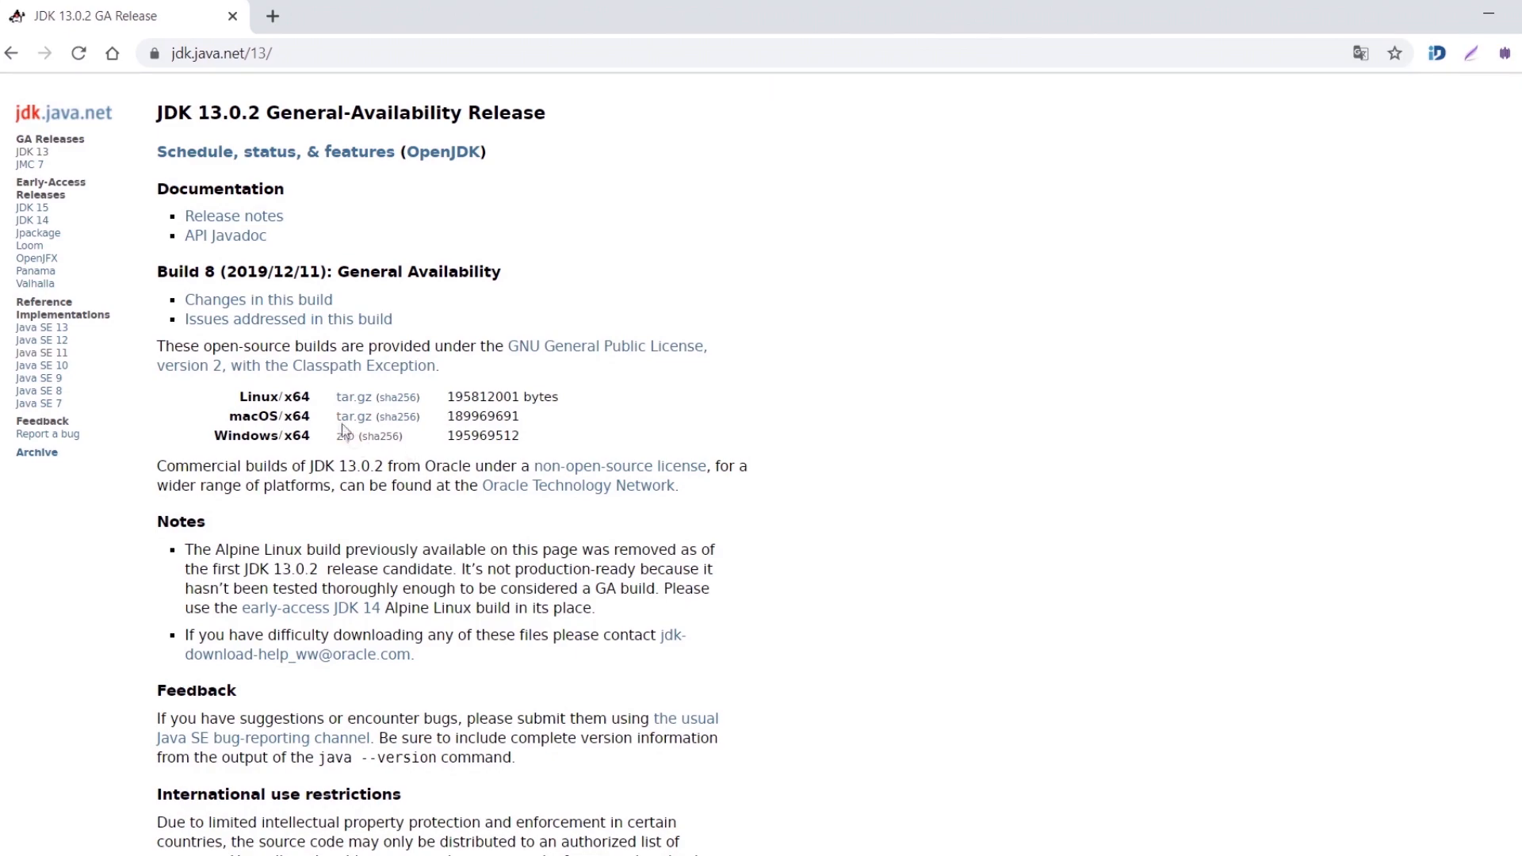
pyautogui.click(344, 434)
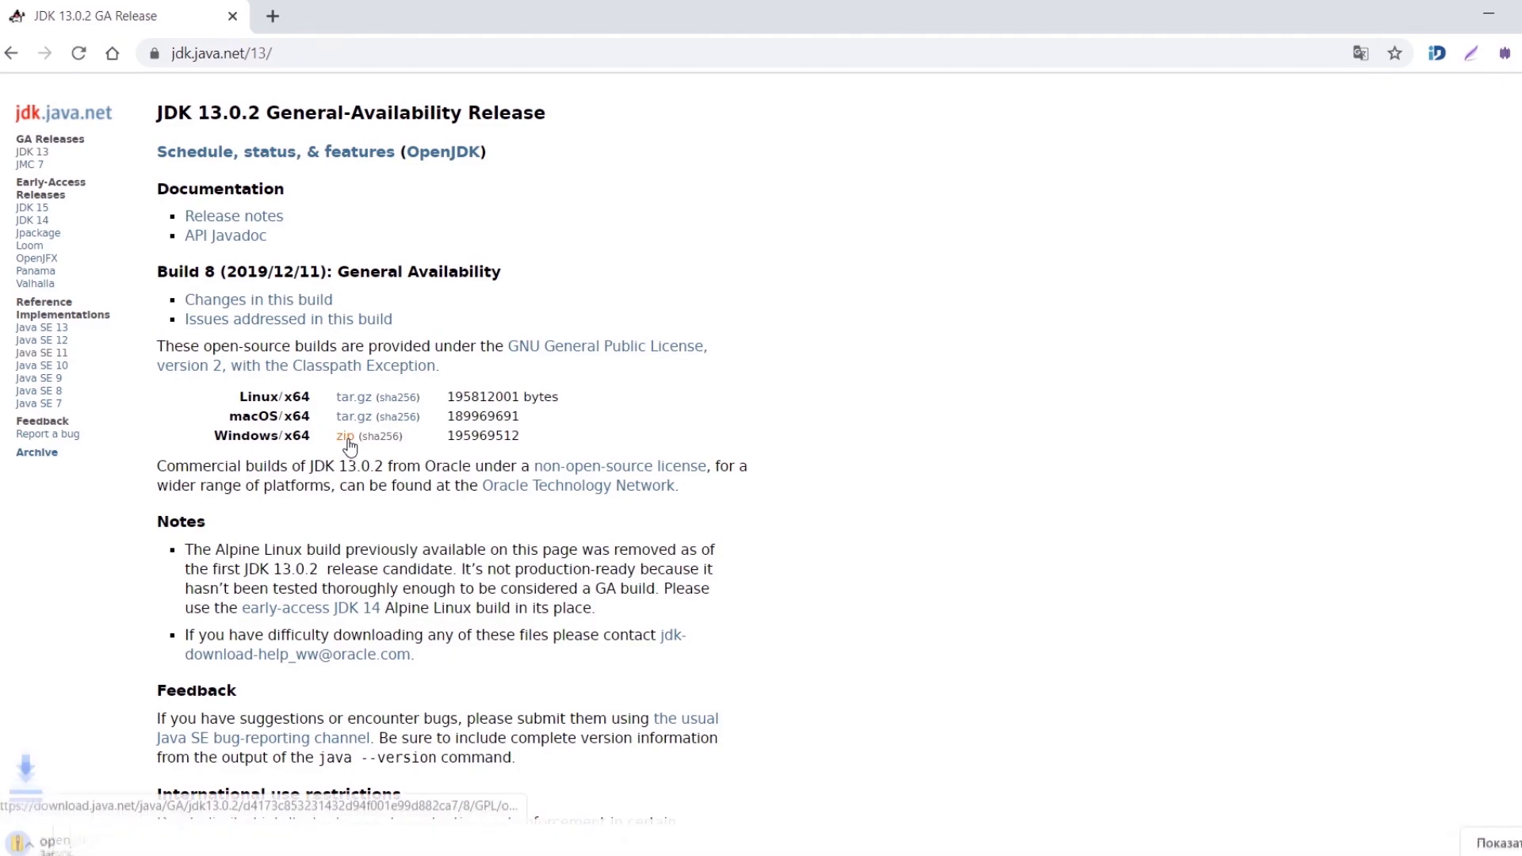
# Step: Extract the downloaded OpenJDK 13.0.2 zip to the suggested folder
pyautogui.rightClick(360, 283)
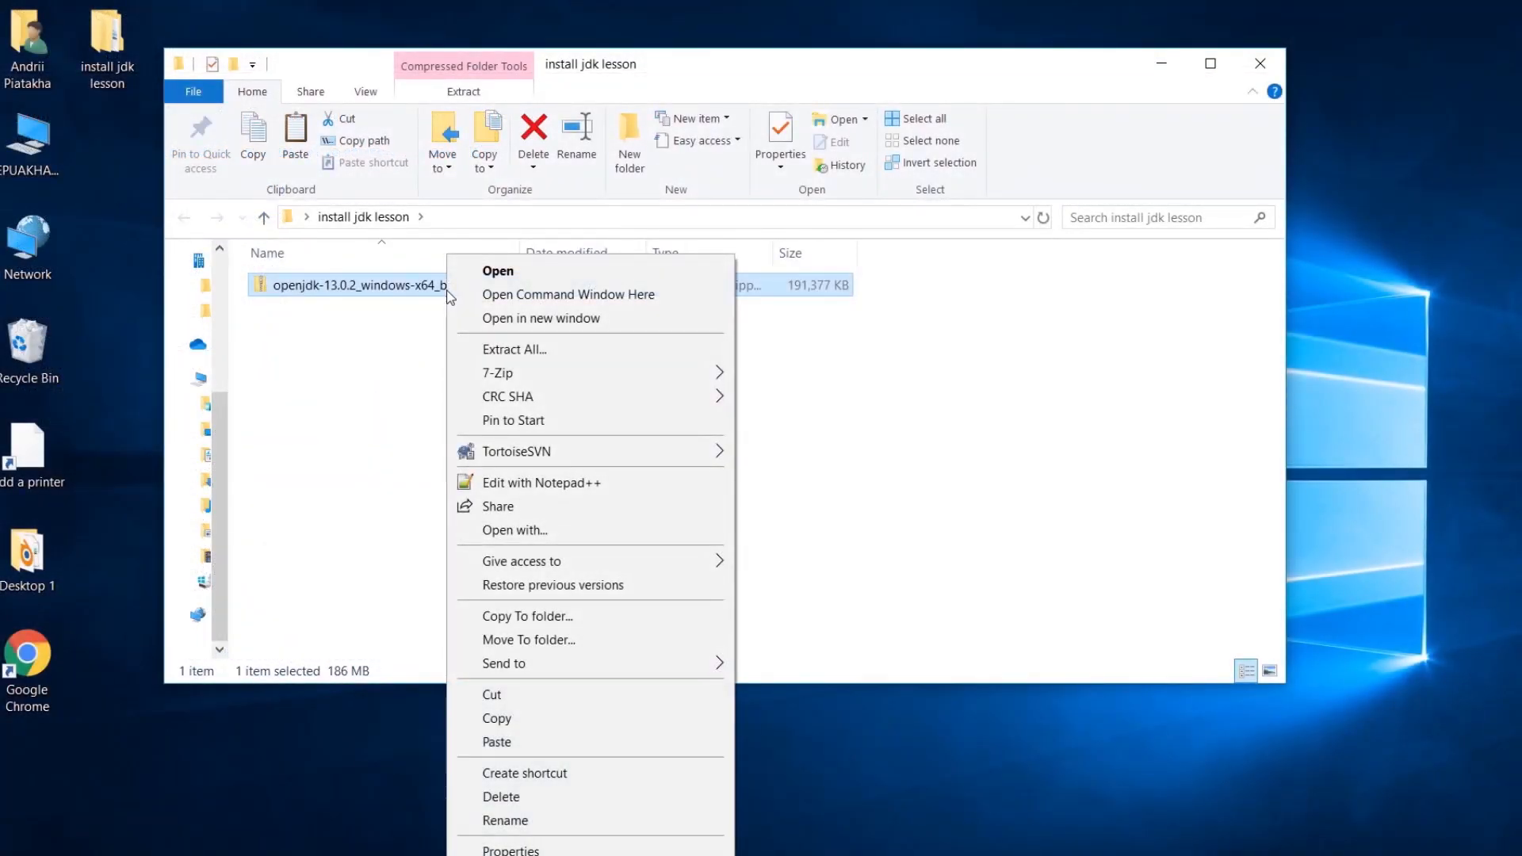
pyautogui.click(514, 348)
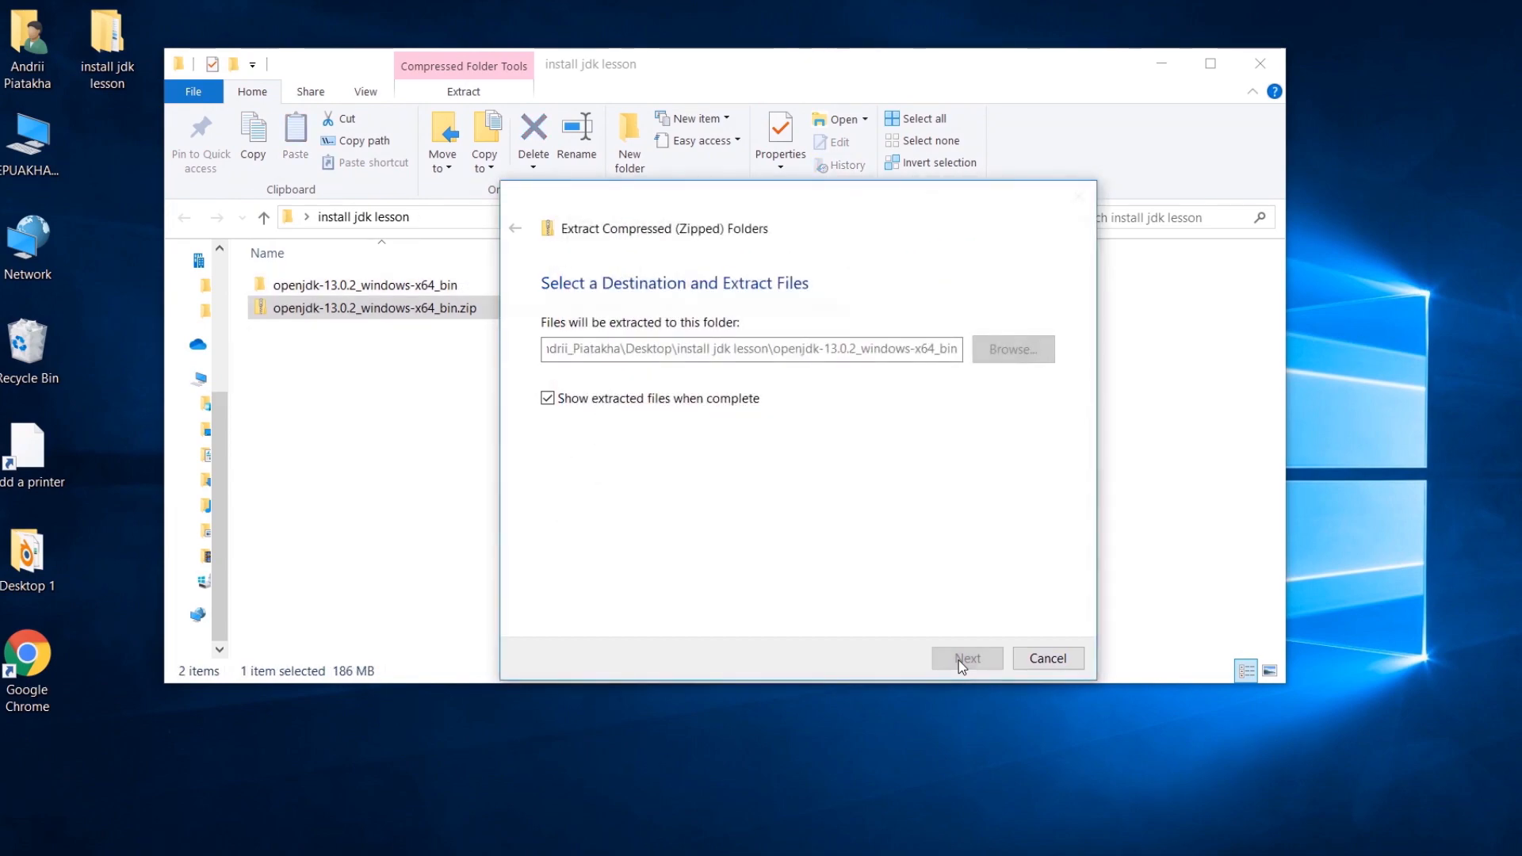
pyautogui.click(967, 658)
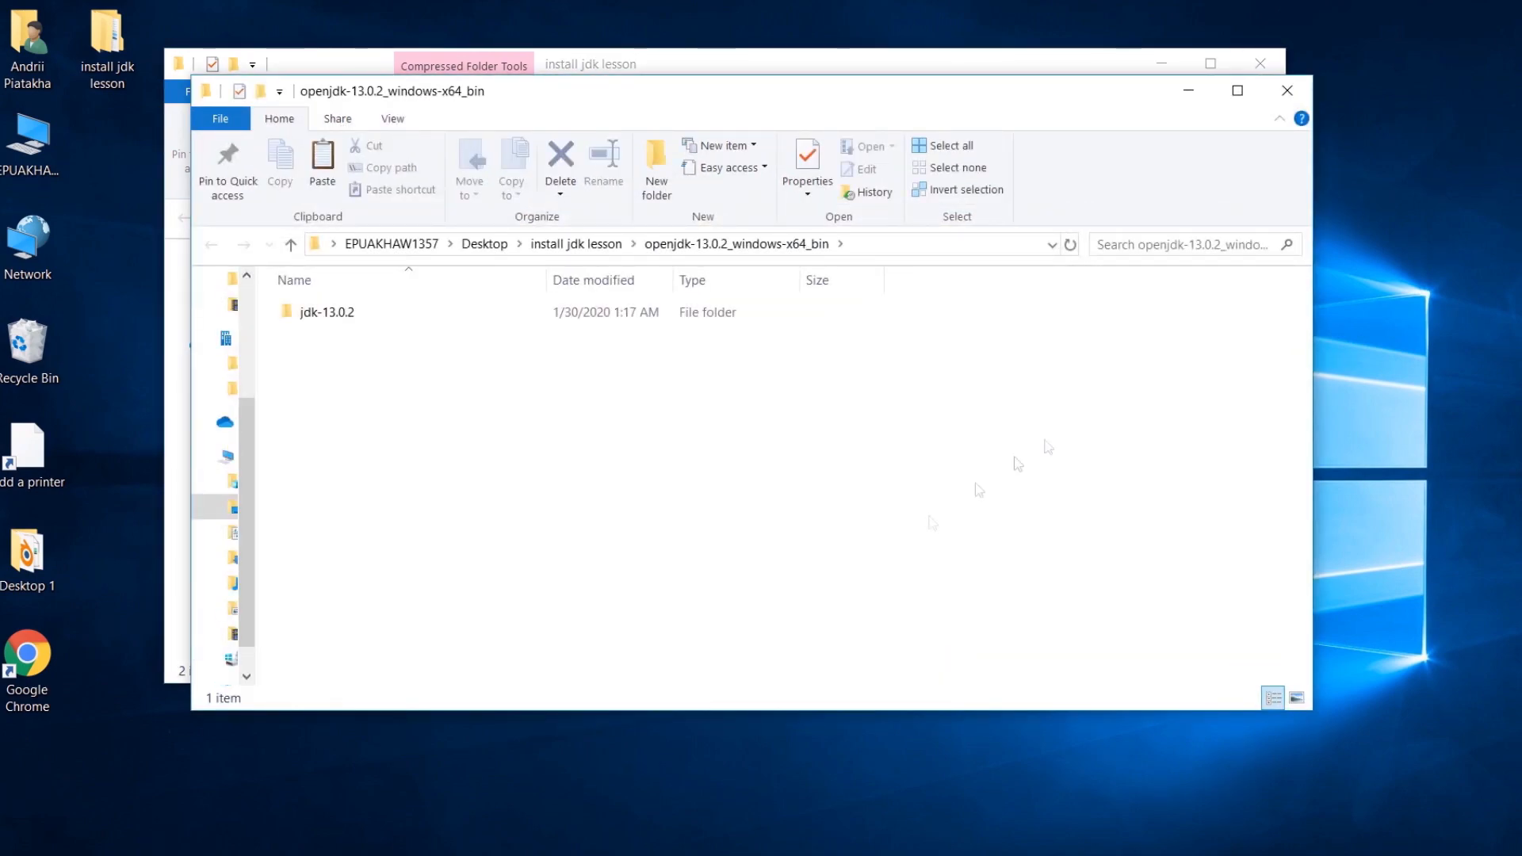
# Step: Browse into jdk-13.0.2\bin and scroll to java.exe and javac.exe
pyautogui.doubleClick(327, 312)
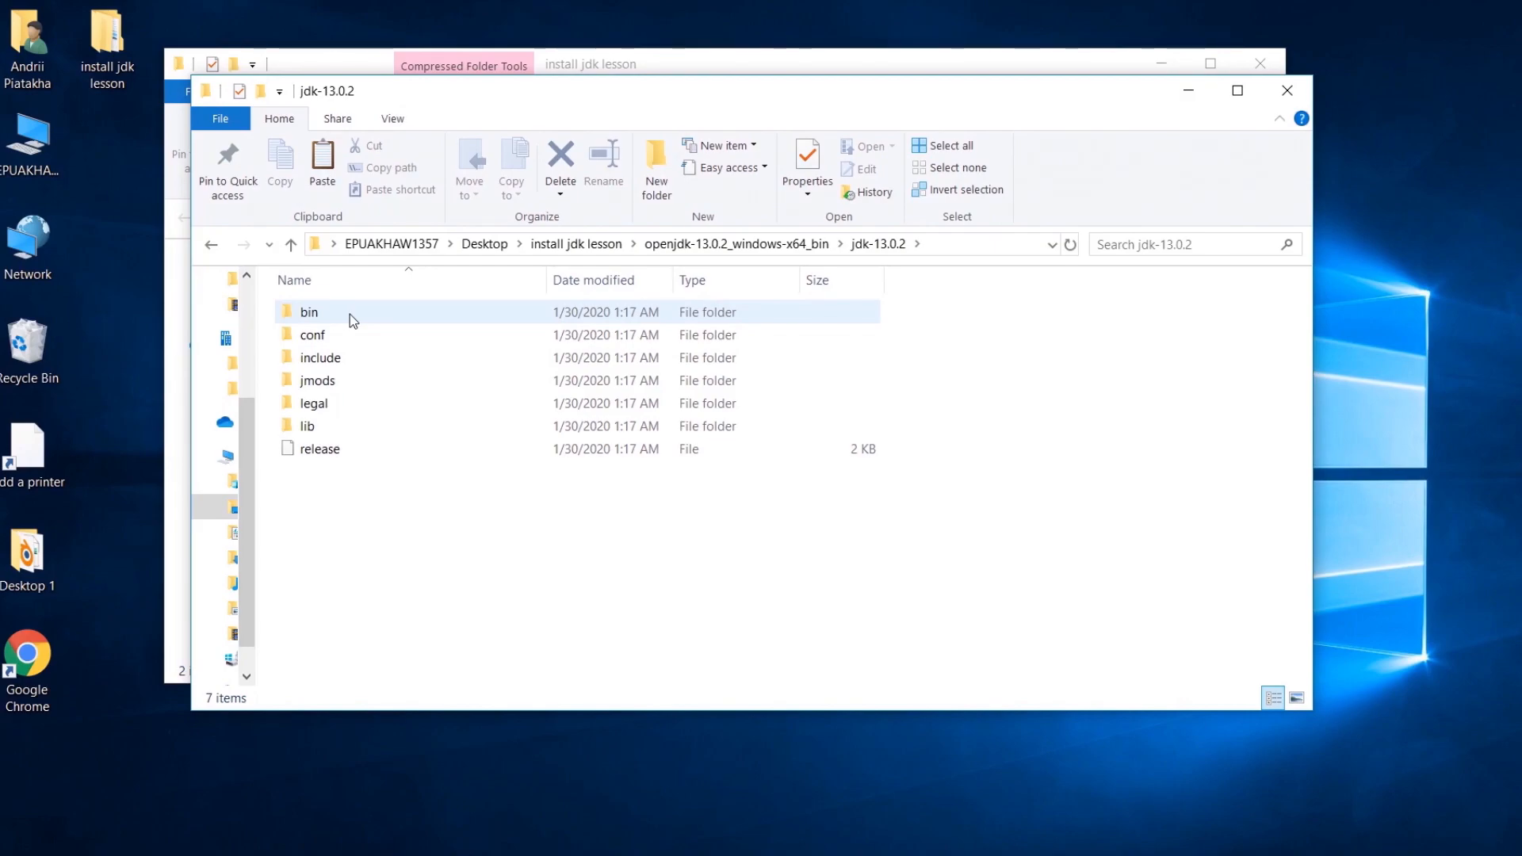
pyautogui.doubleClick(309, 312)
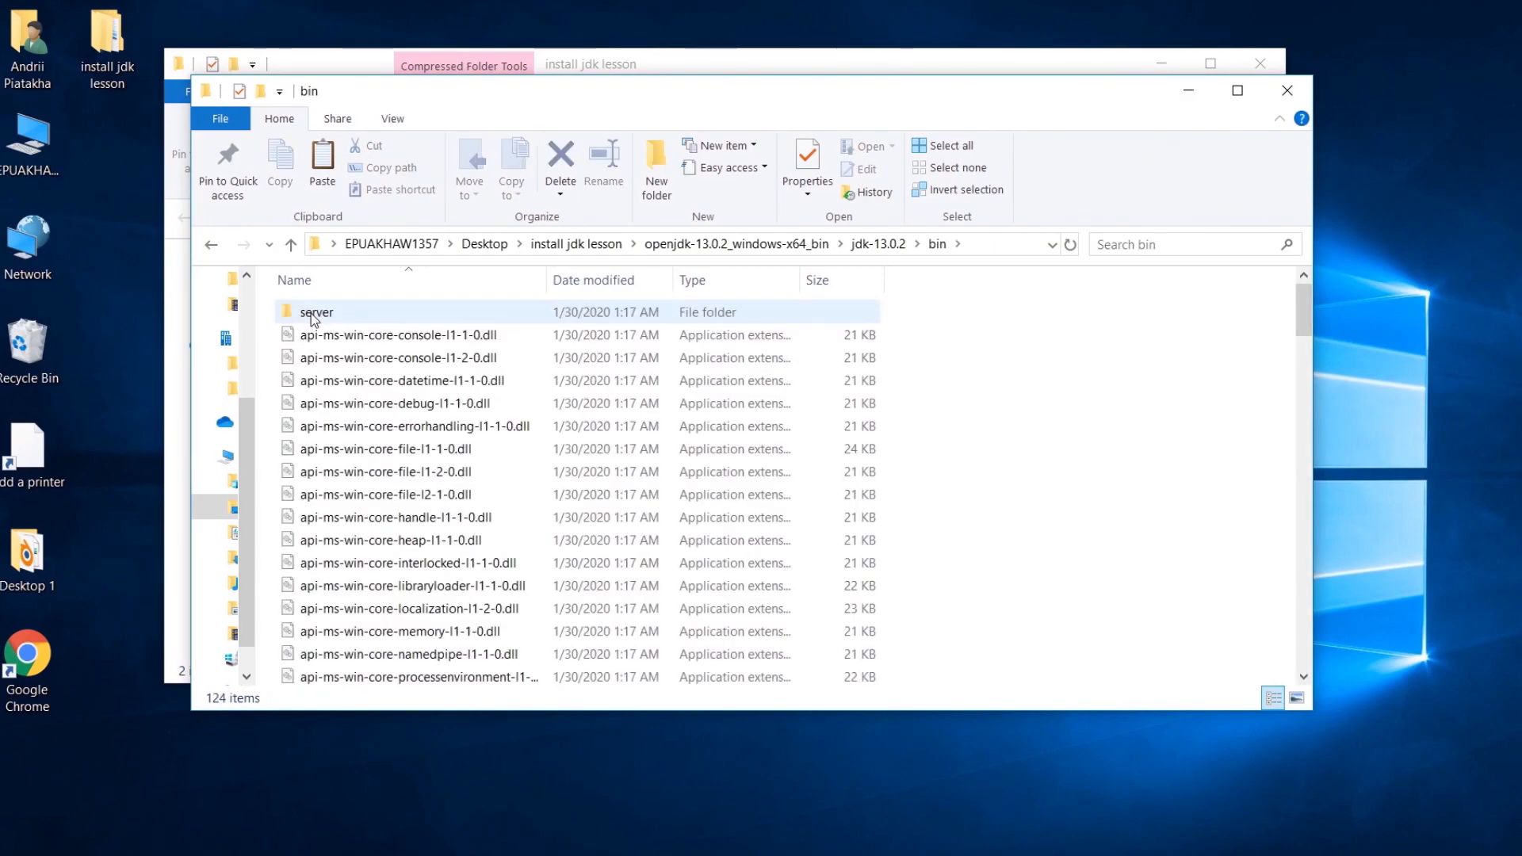
pyautogui.scroll(-3)
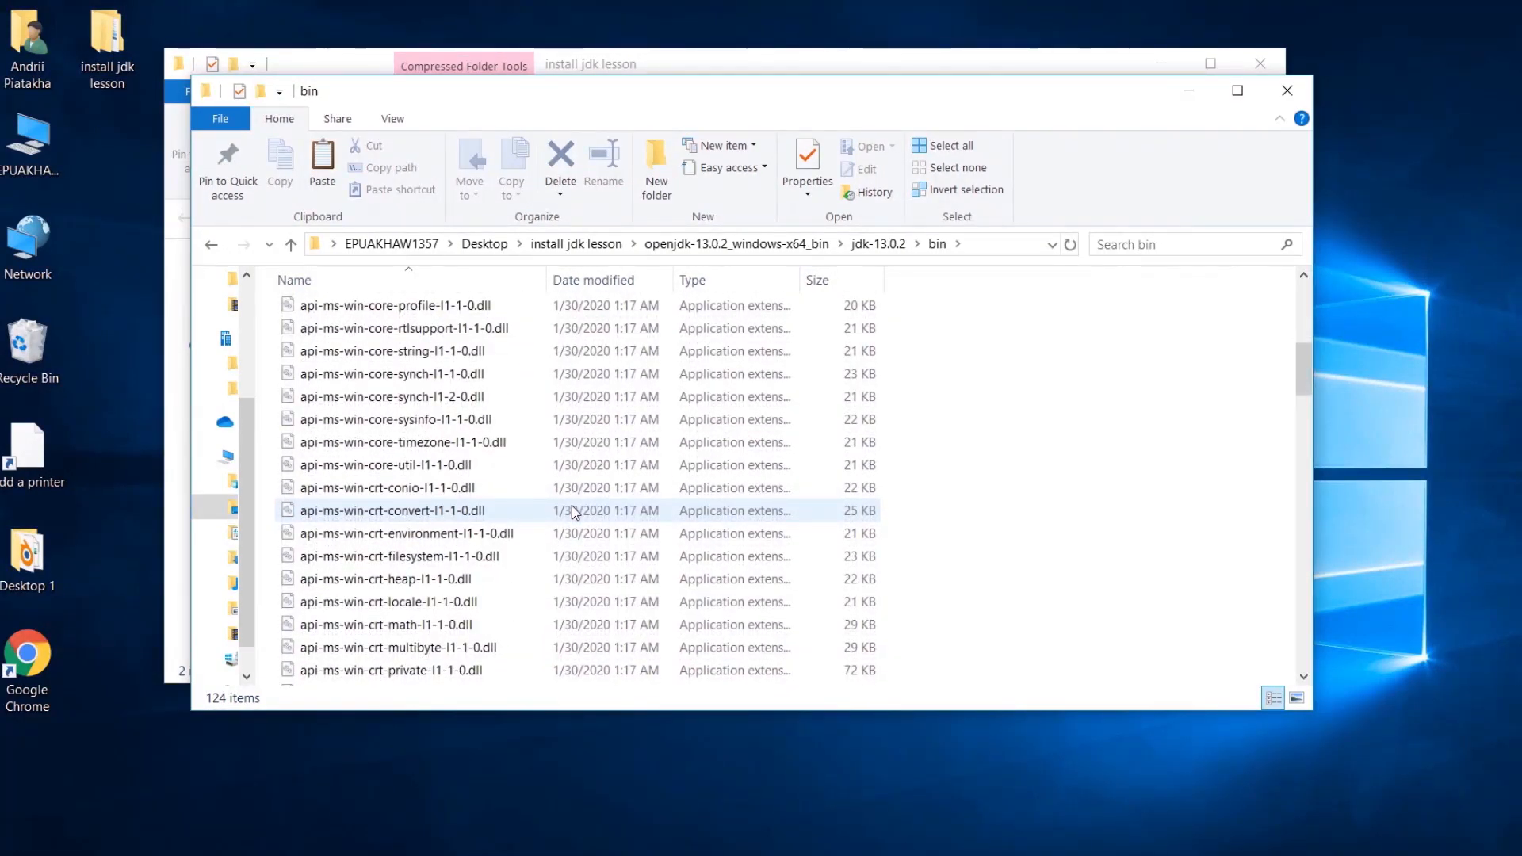
pyautogui.scroll(-3)
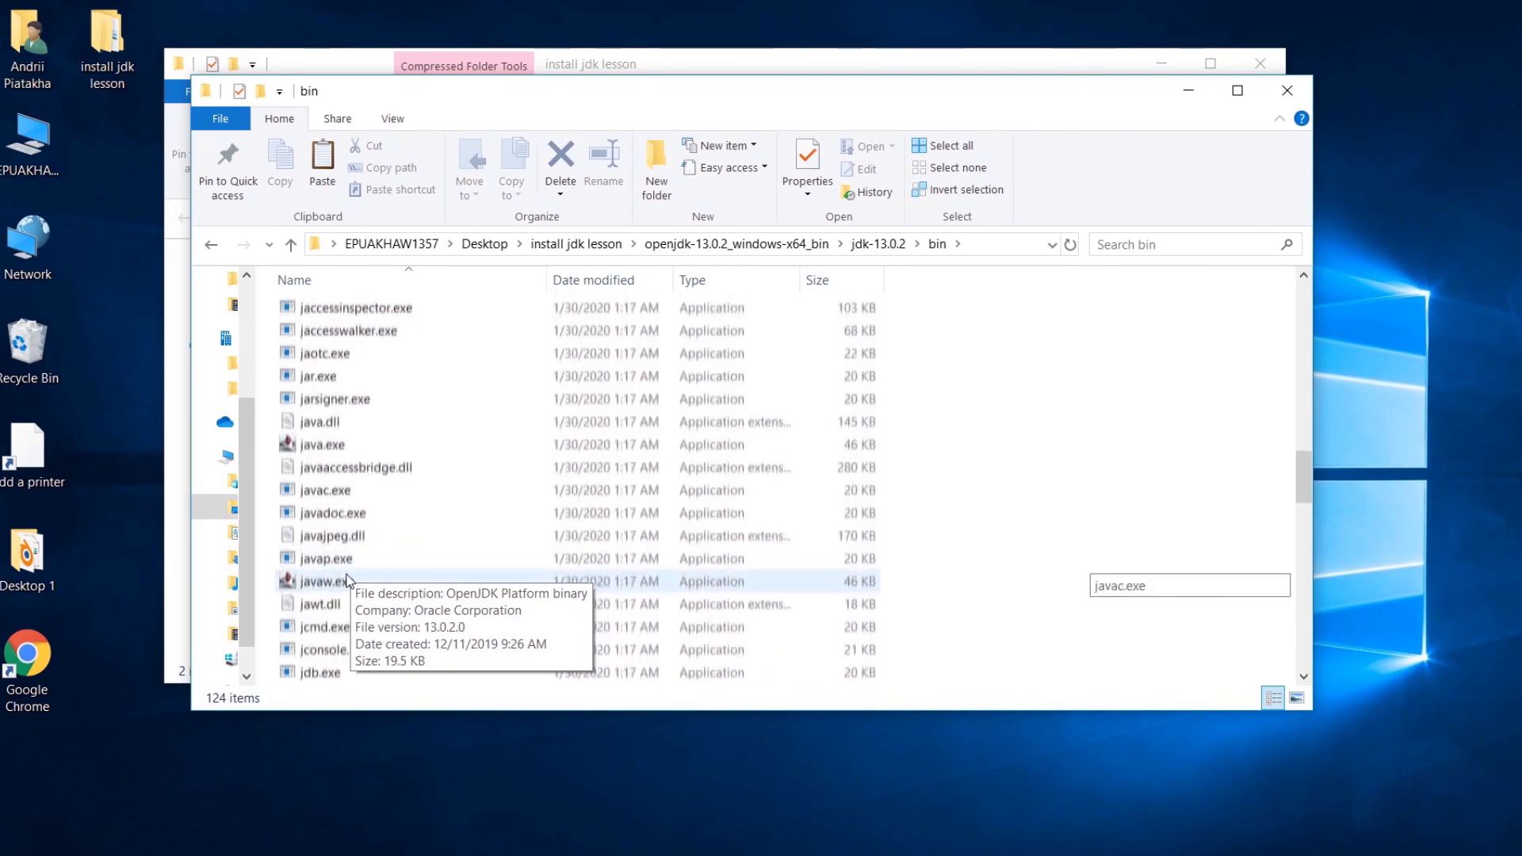
pyautogui.moveTo(339, 437)
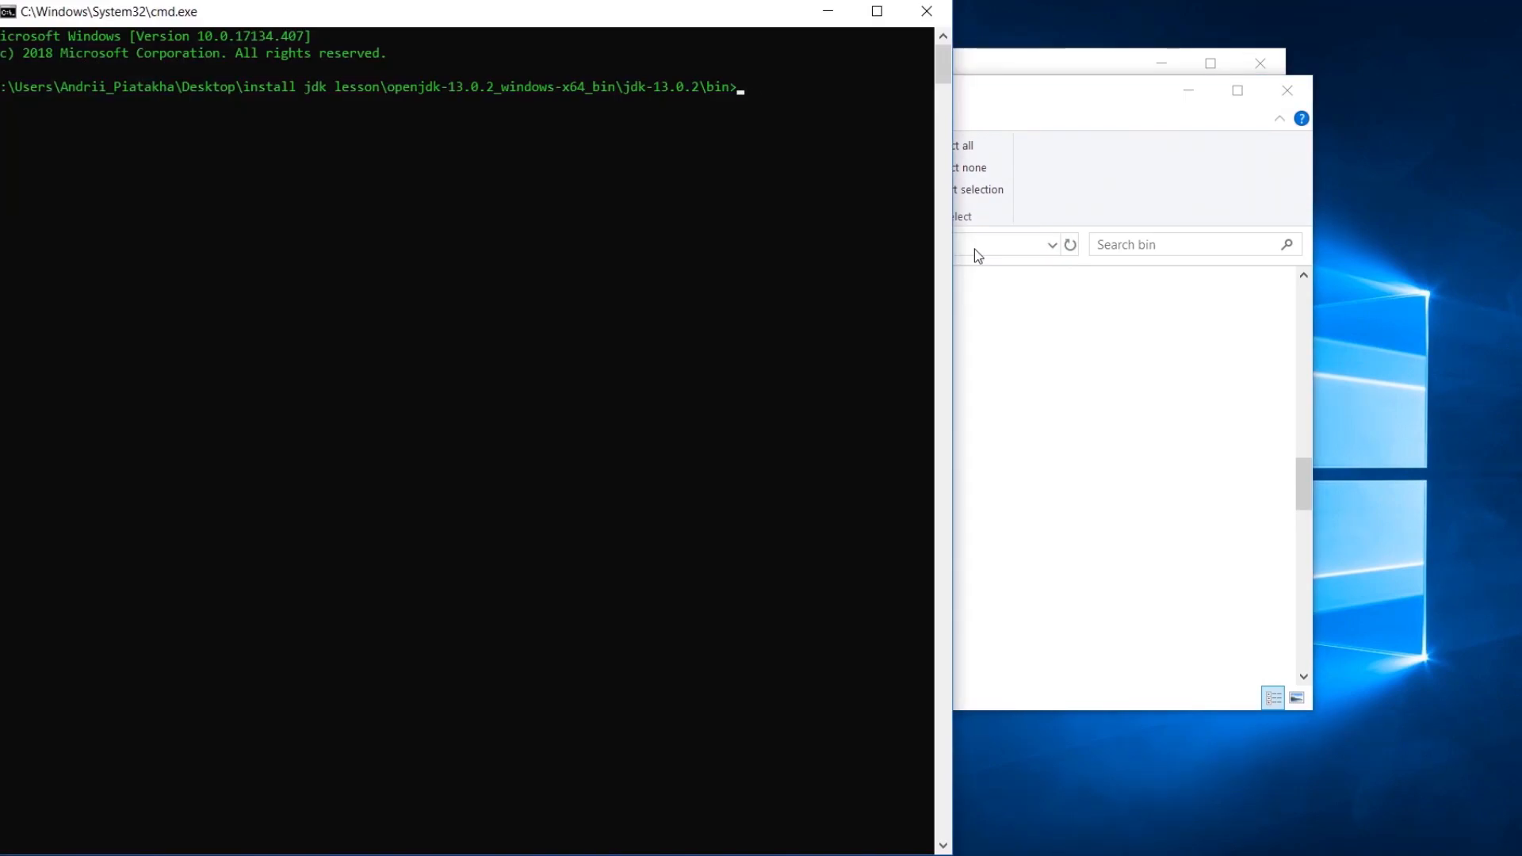
# Step: Run java -version in bin, cd .. up to jdk-13.0.2, and run java -version again to get the error
pyautogui.write('java -version')
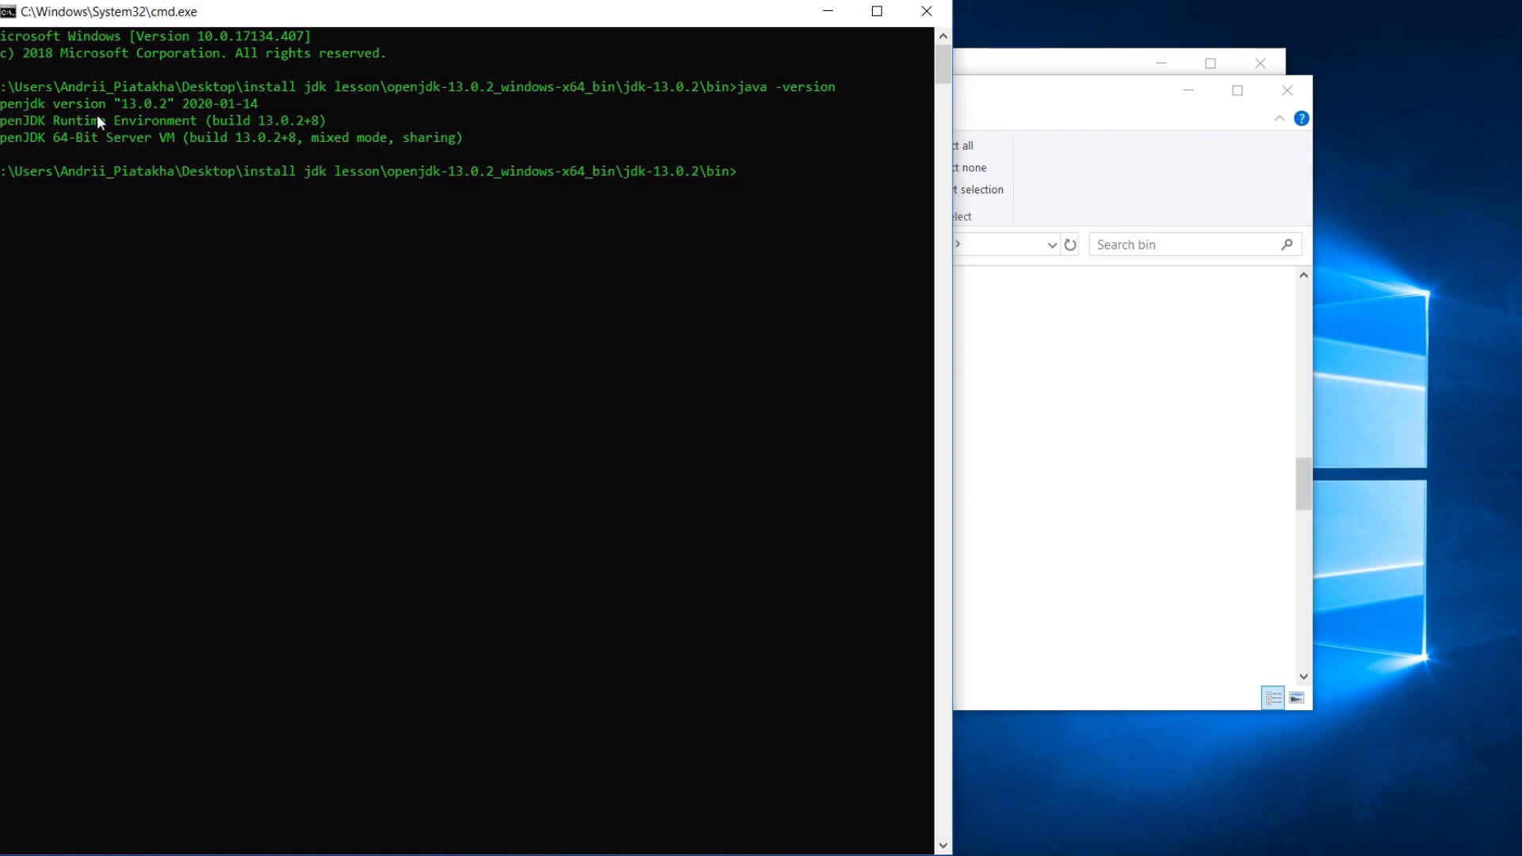
pyautogui.moveTo(179, 122)
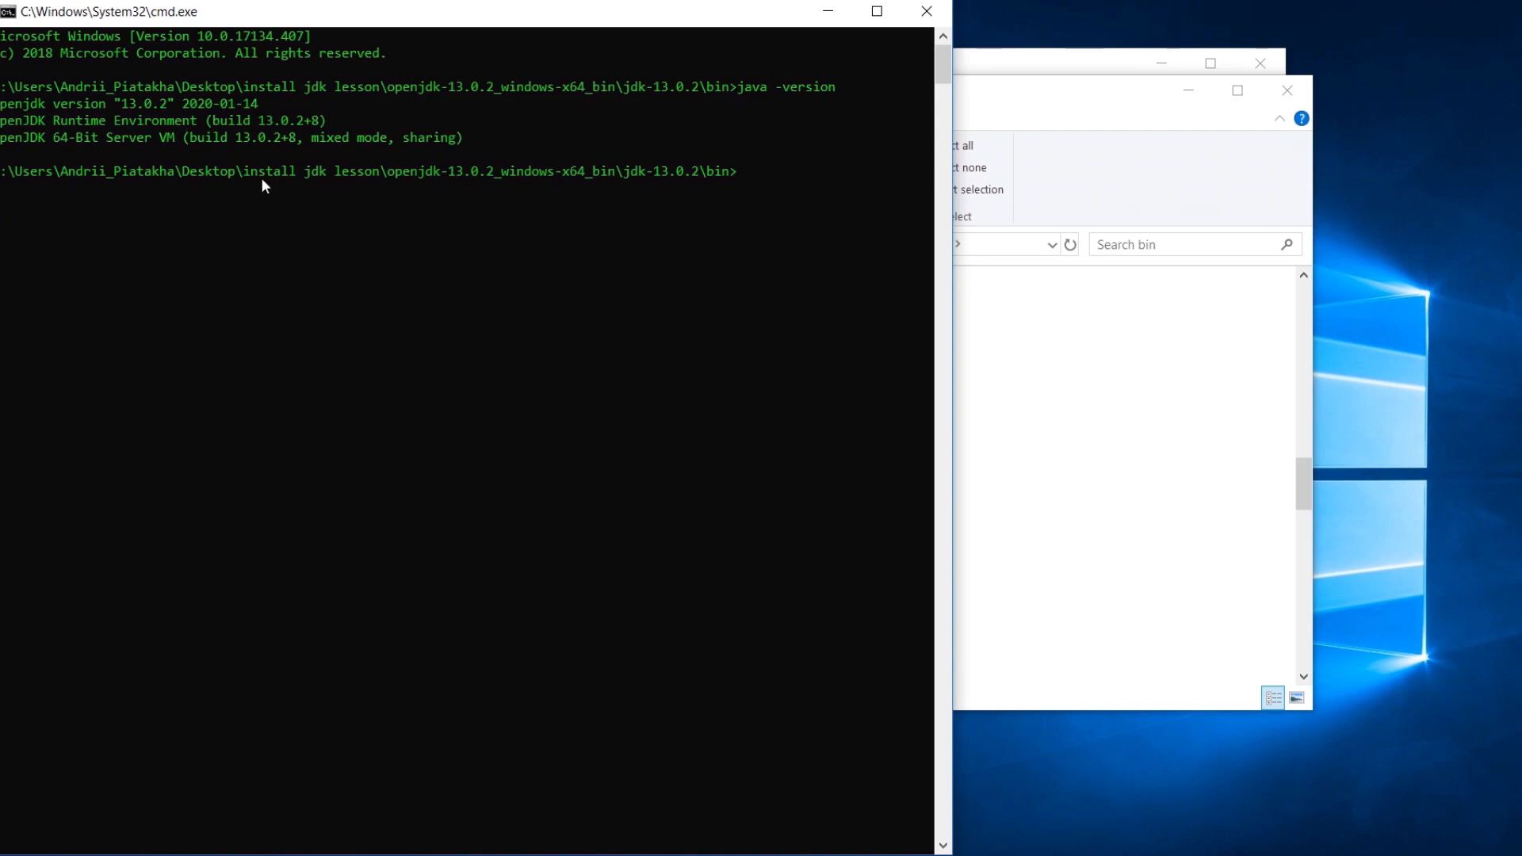
pyautogui.write('cd')
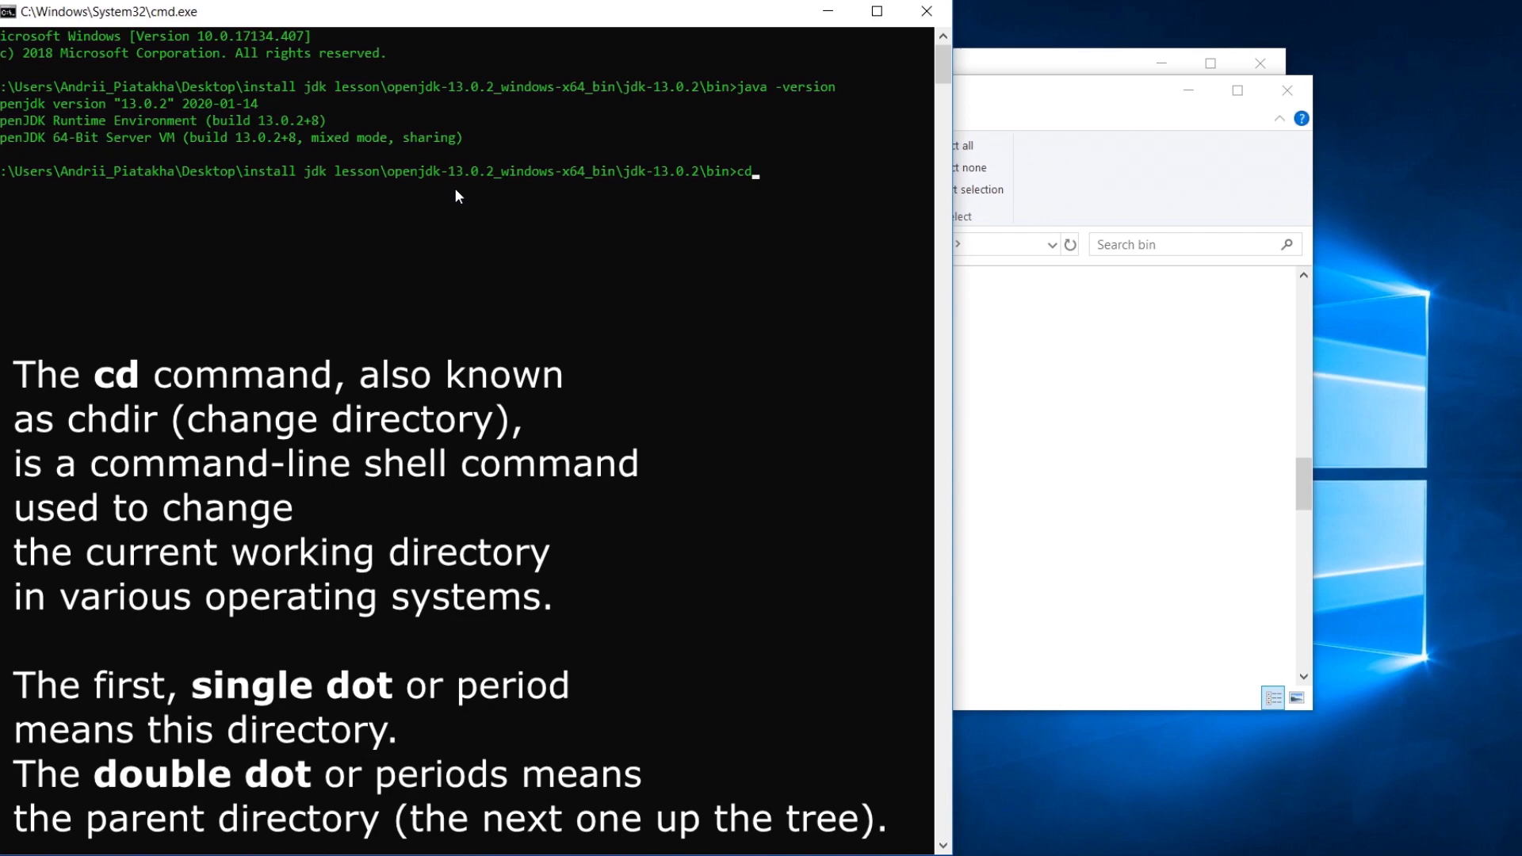
pyautogui.write('..')
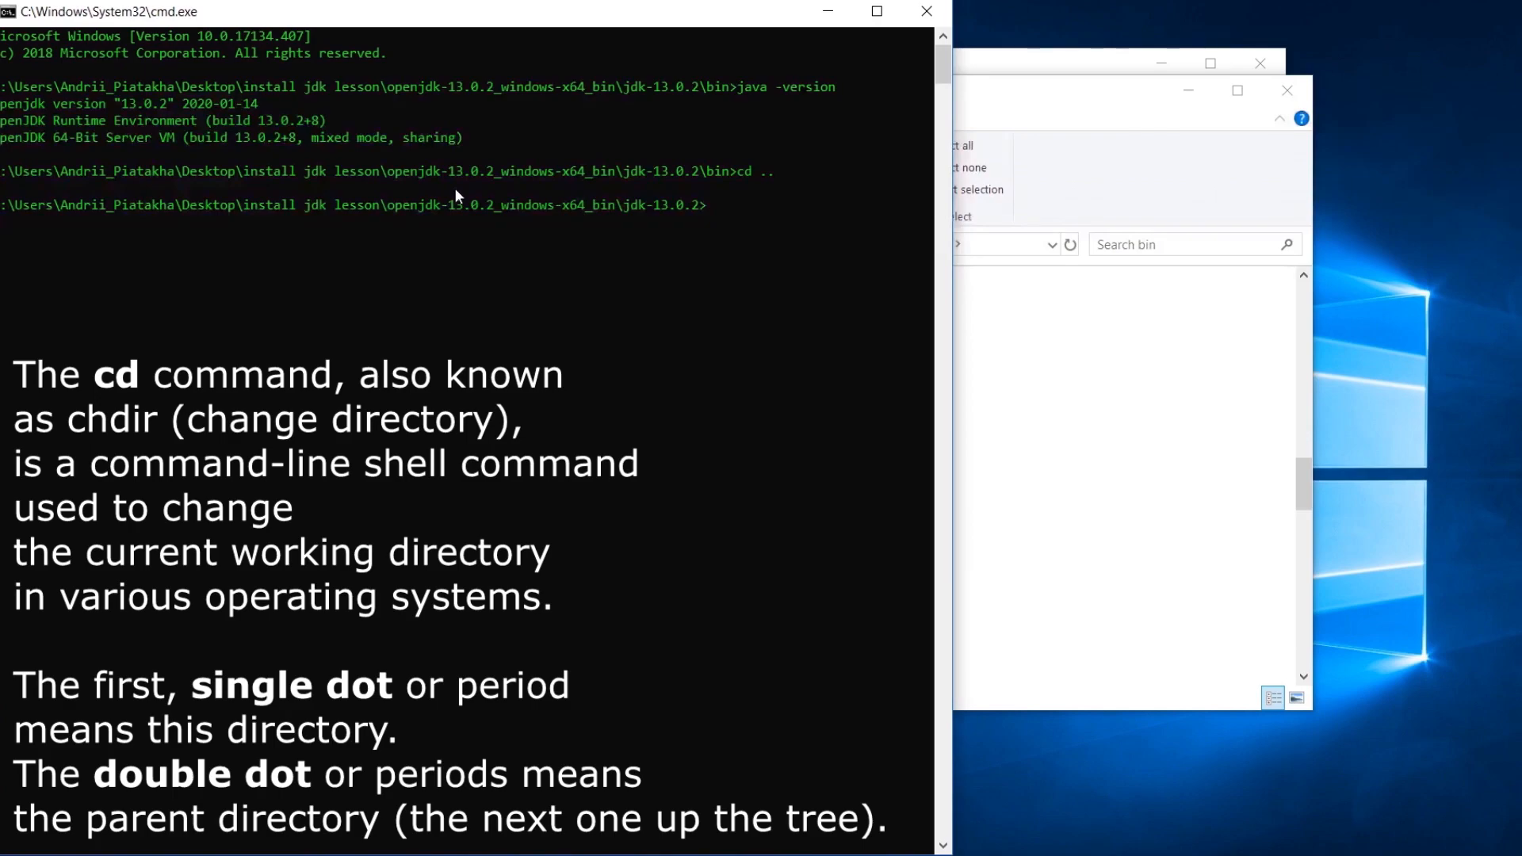
pyautogui.write('java -version')
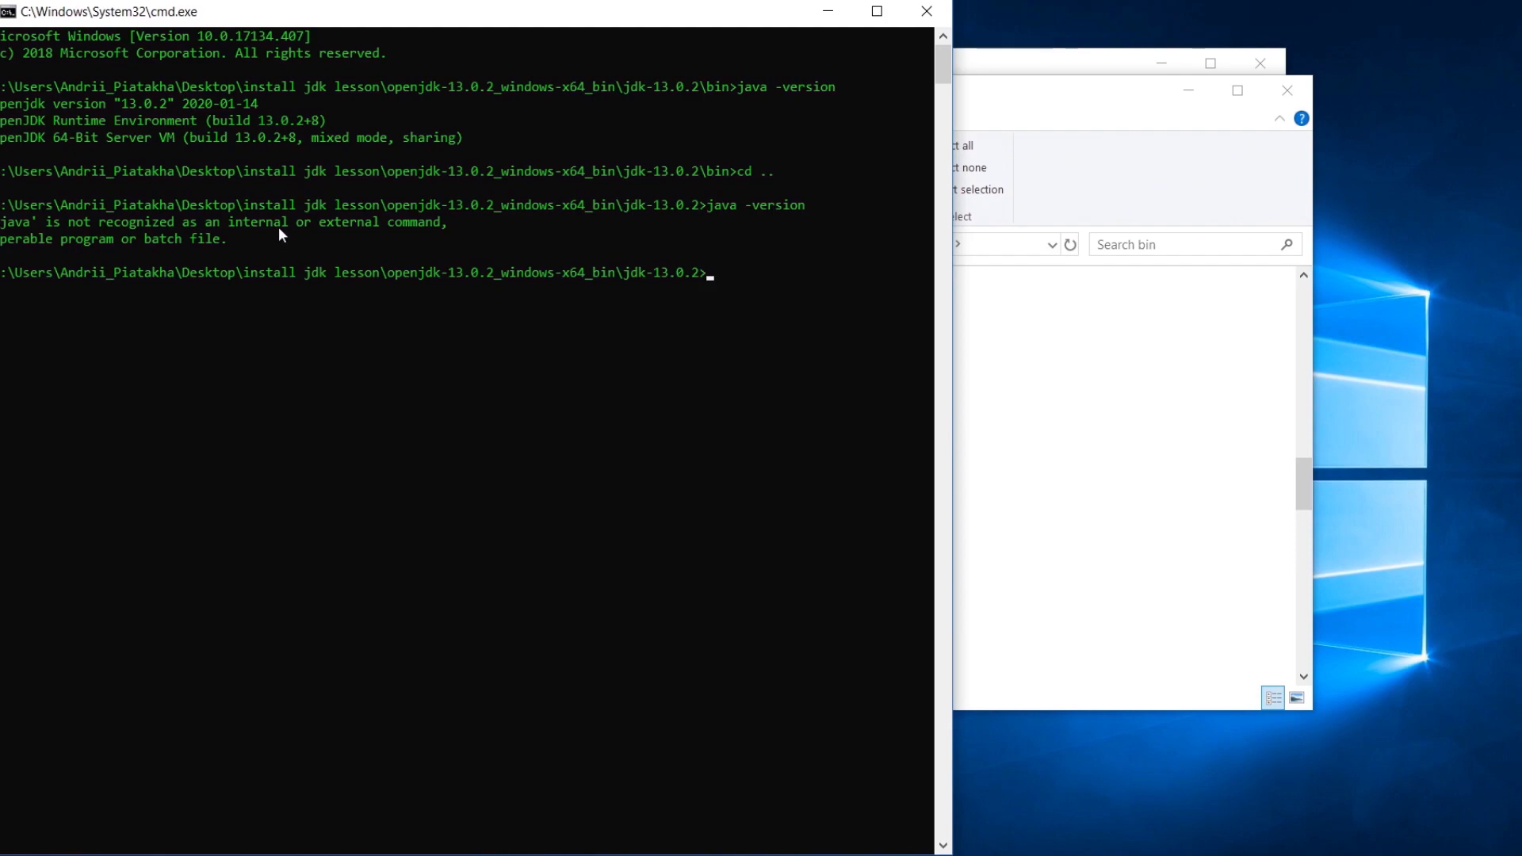
pyautogui.moveTo(366, 239)
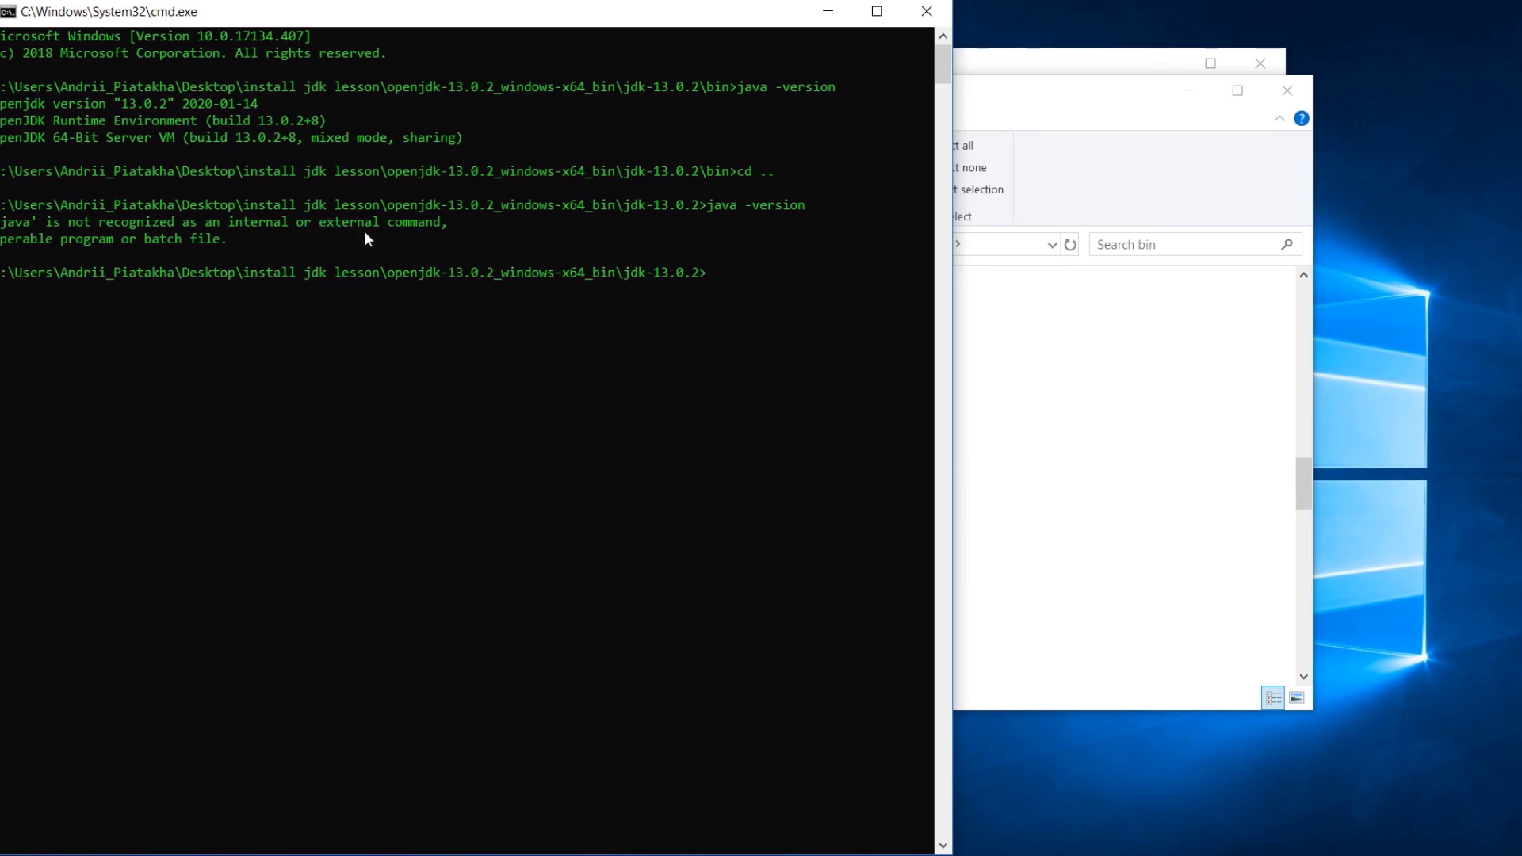
pyautogui.moveTo(740, 51)
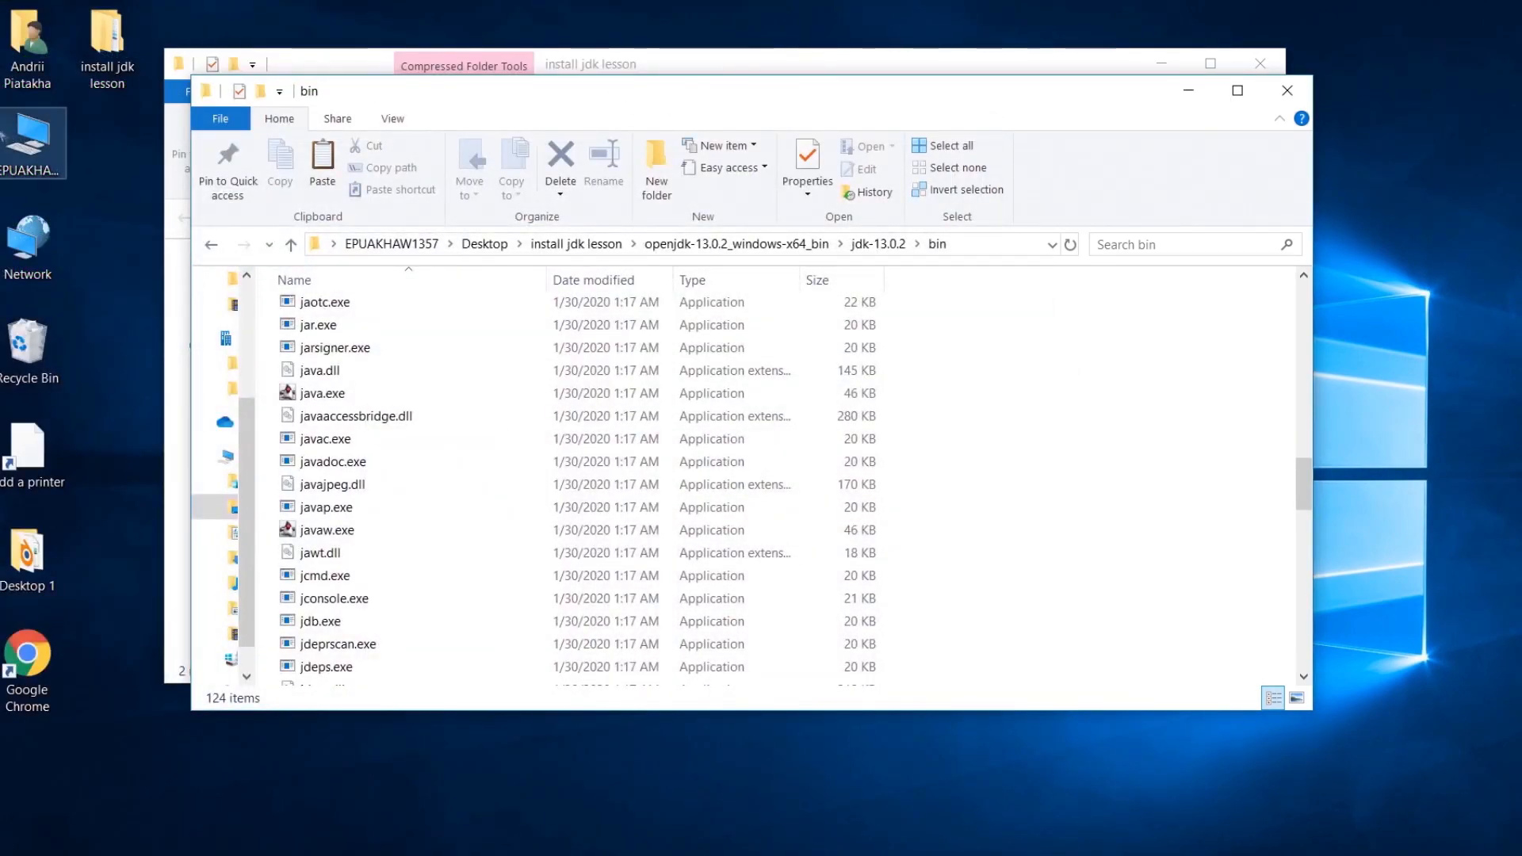
# Step: Reach Environment Variables via the computer icon's advanced system settings and start a new system variable
pyautogui.rightClick(34, 141)
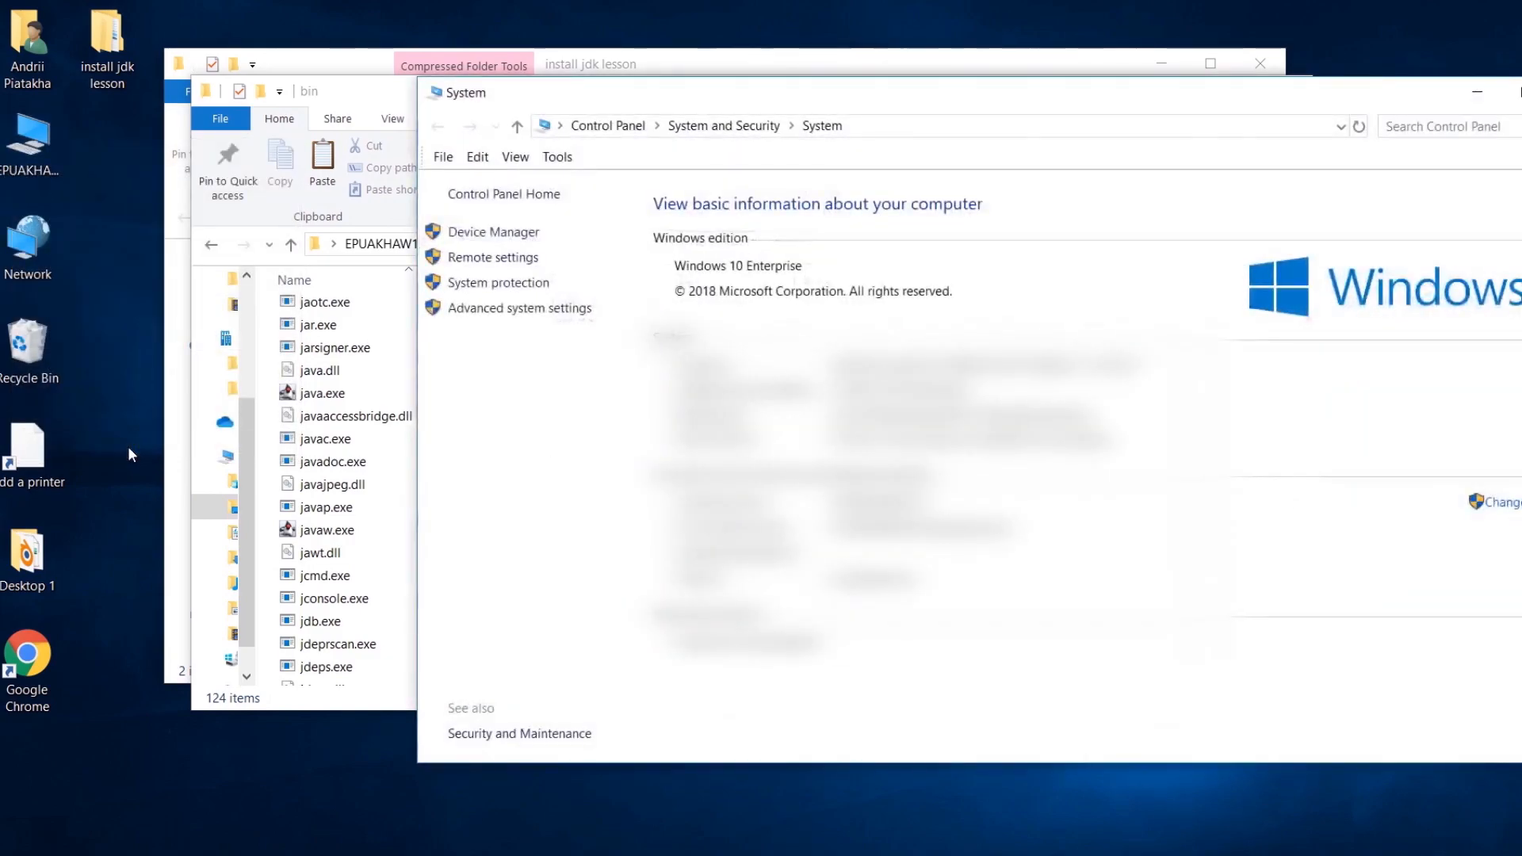
pyautogui.click(520, 307)
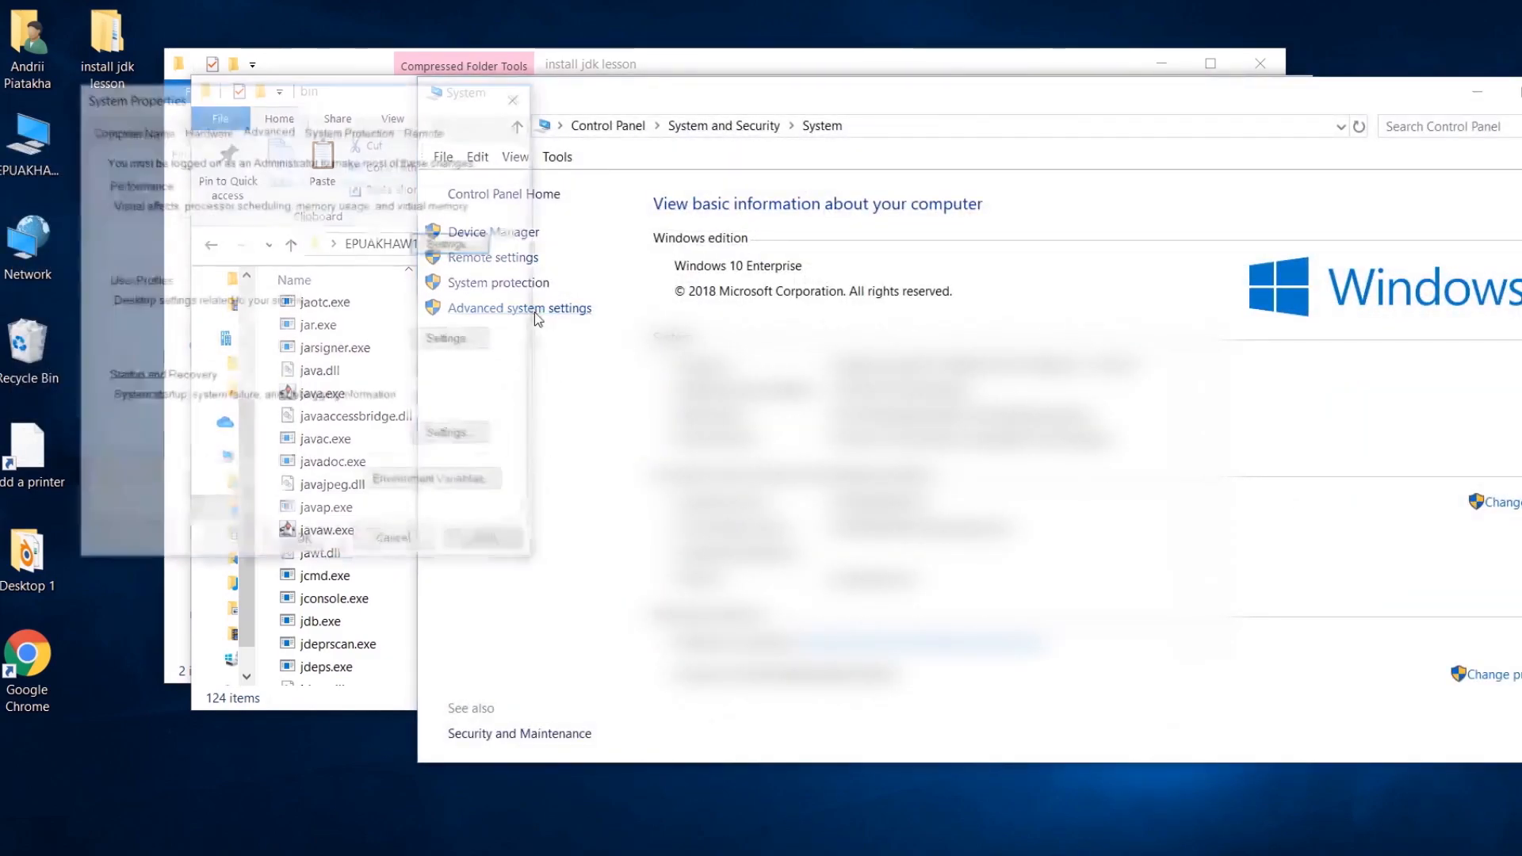
pyautogui.click(431, 482)
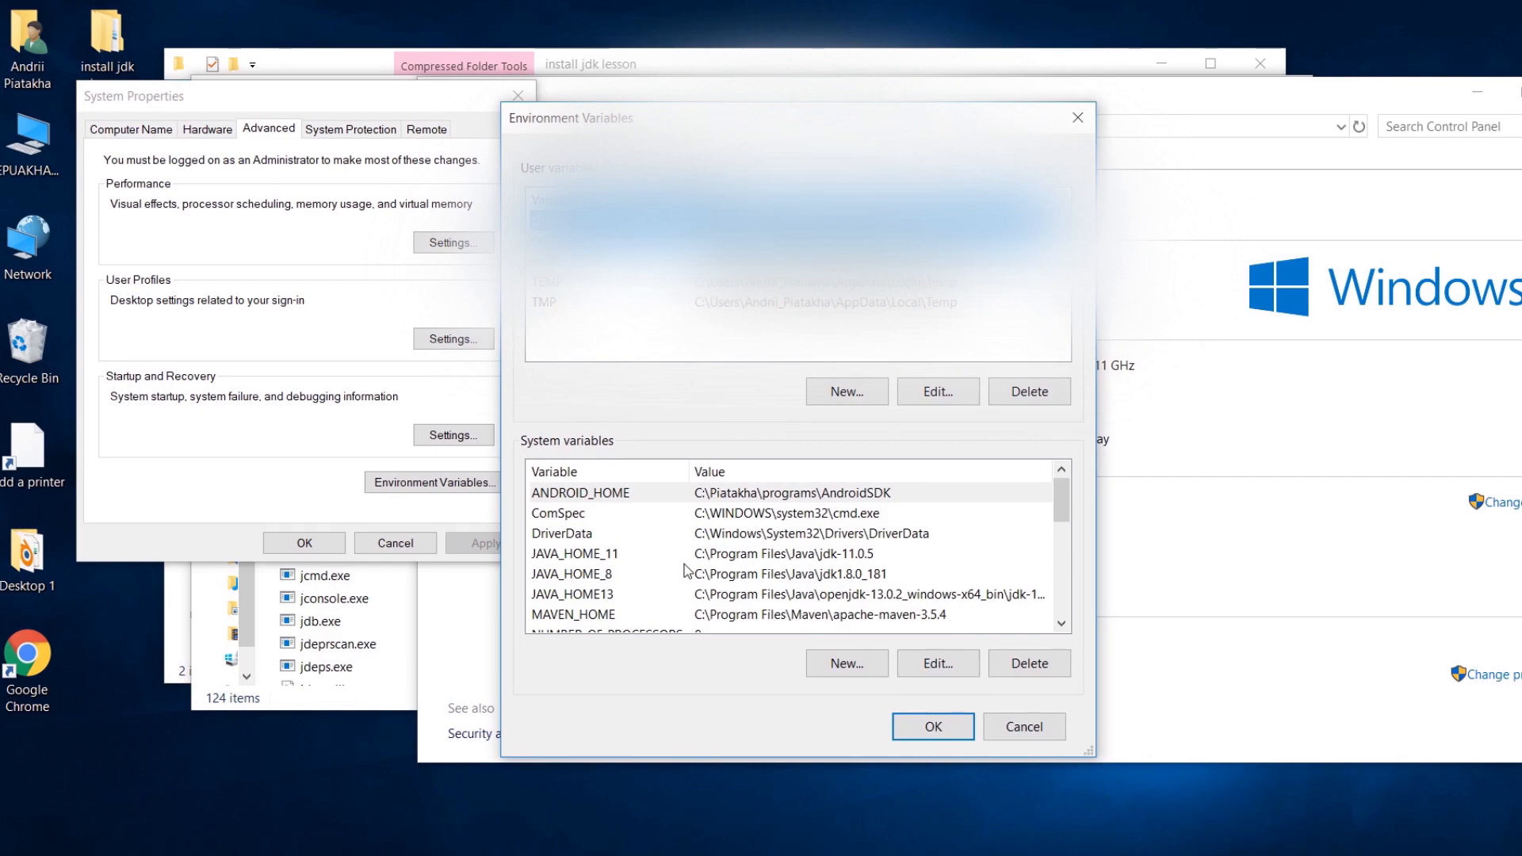
pyautogui.moveTo(791, 537)
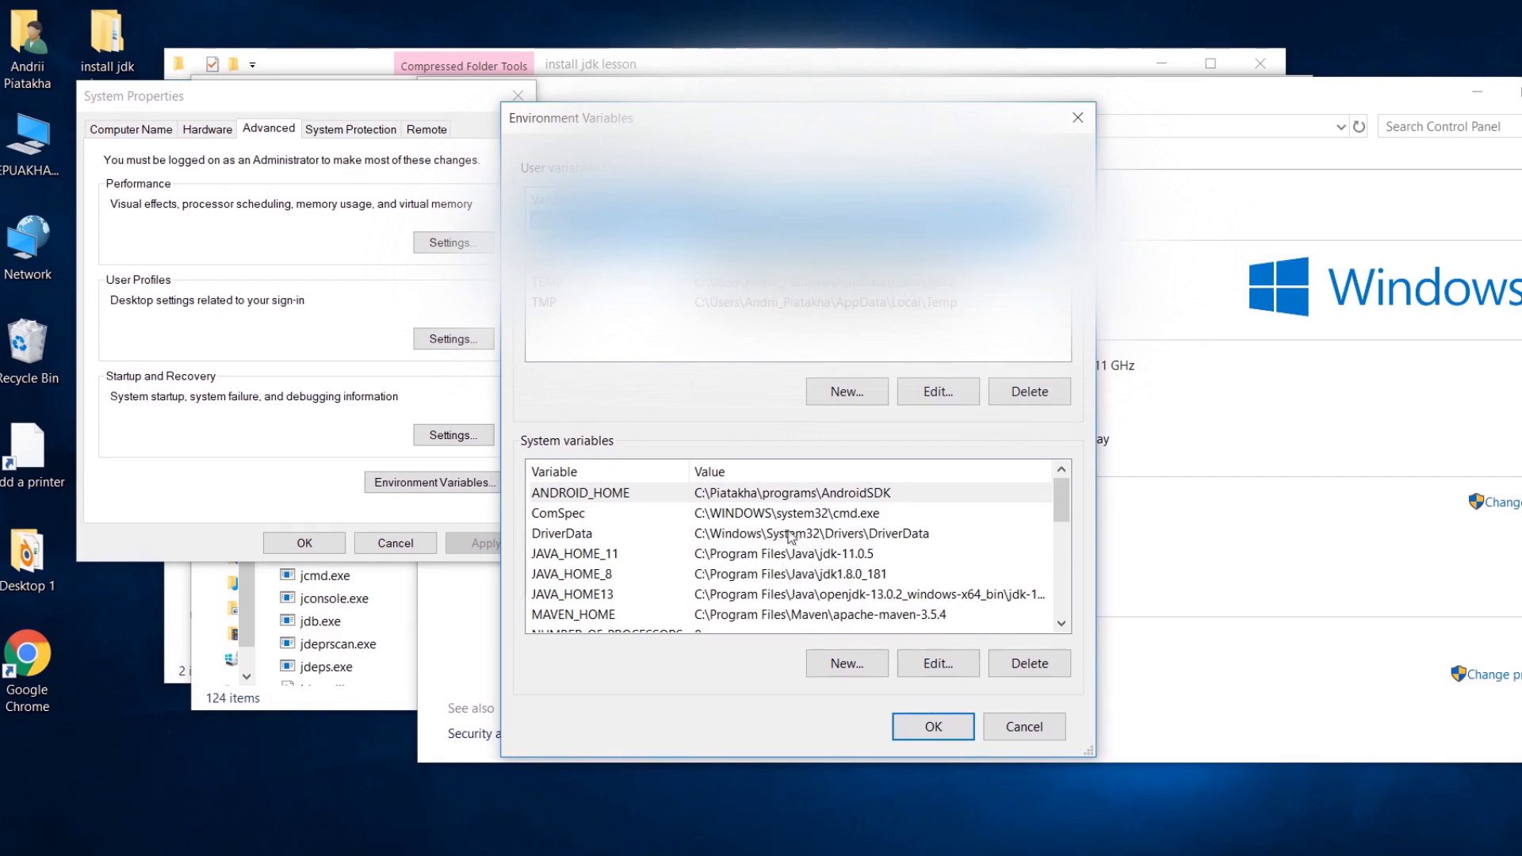
pyautogui.moveTo(755, 561)
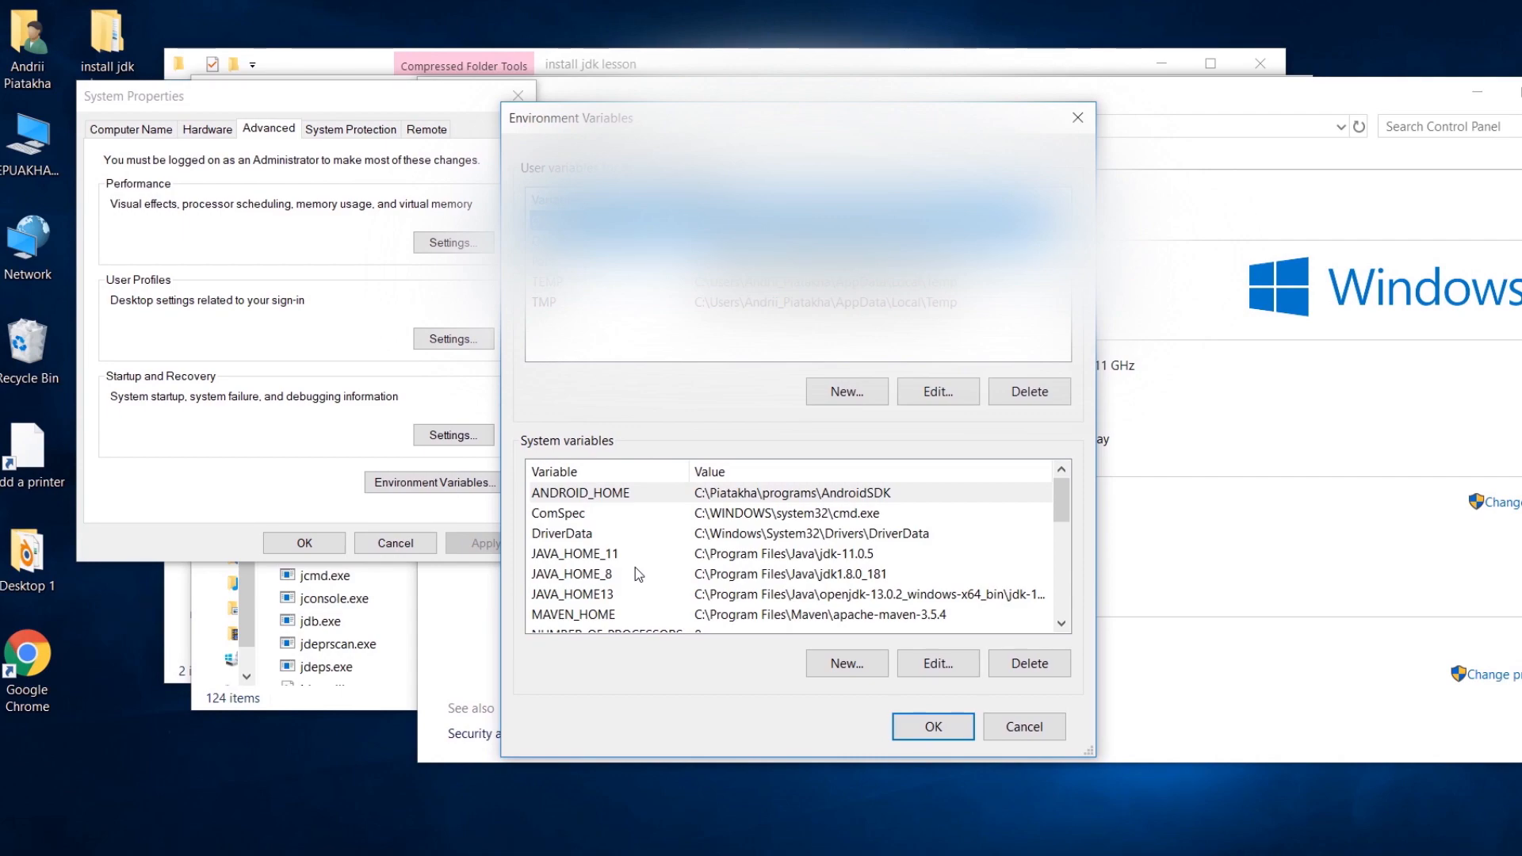
pyautogui.click(845, 663)
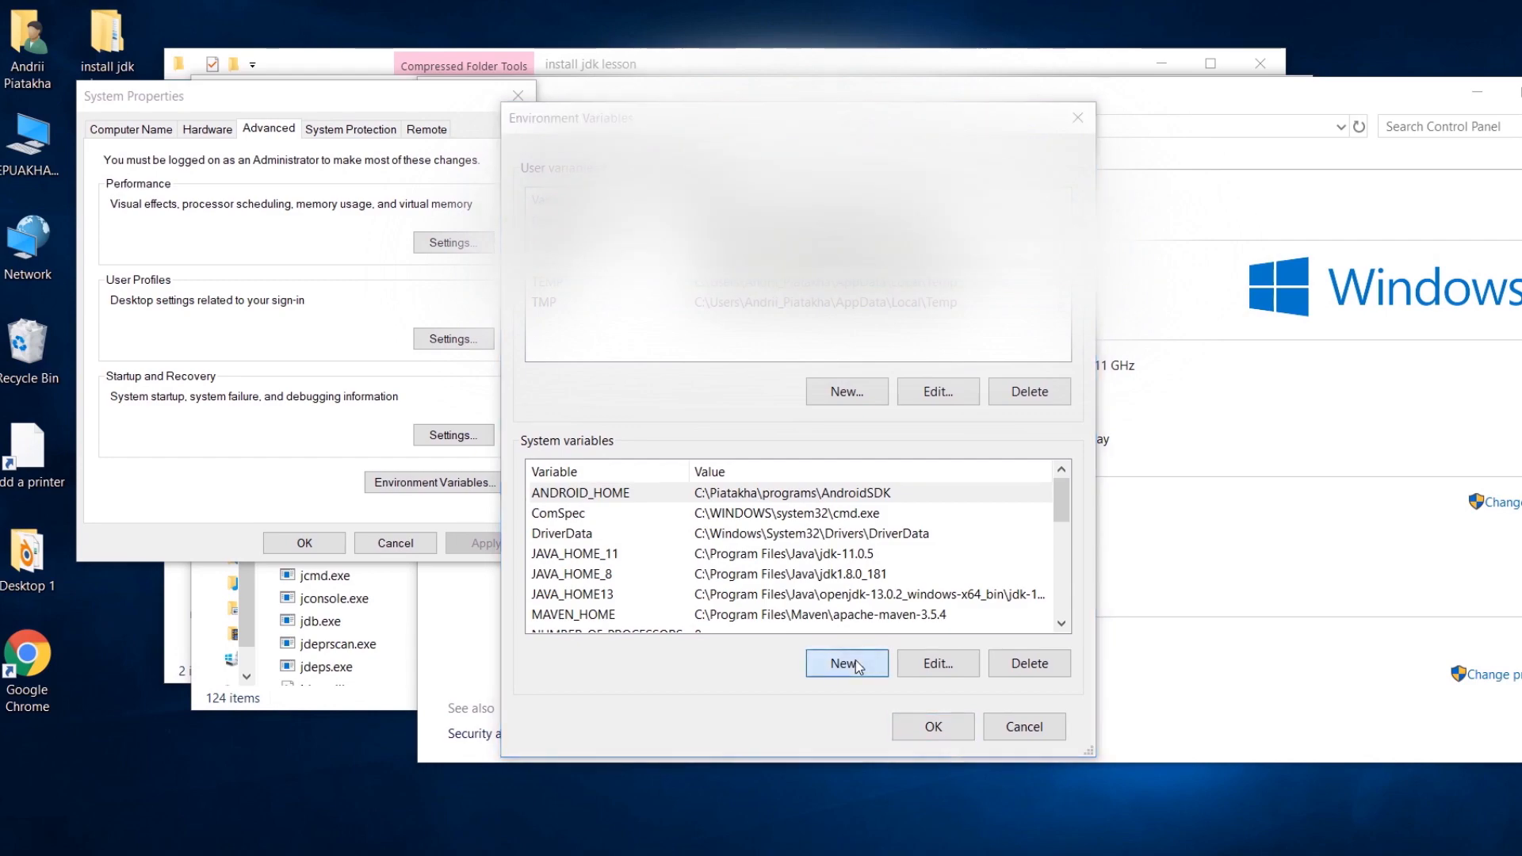
# Step: Create JAVA_HOME pointing to the extracted jdk-13.0.2 folder path taken from Explorer
pyautogui.click(844, 662)
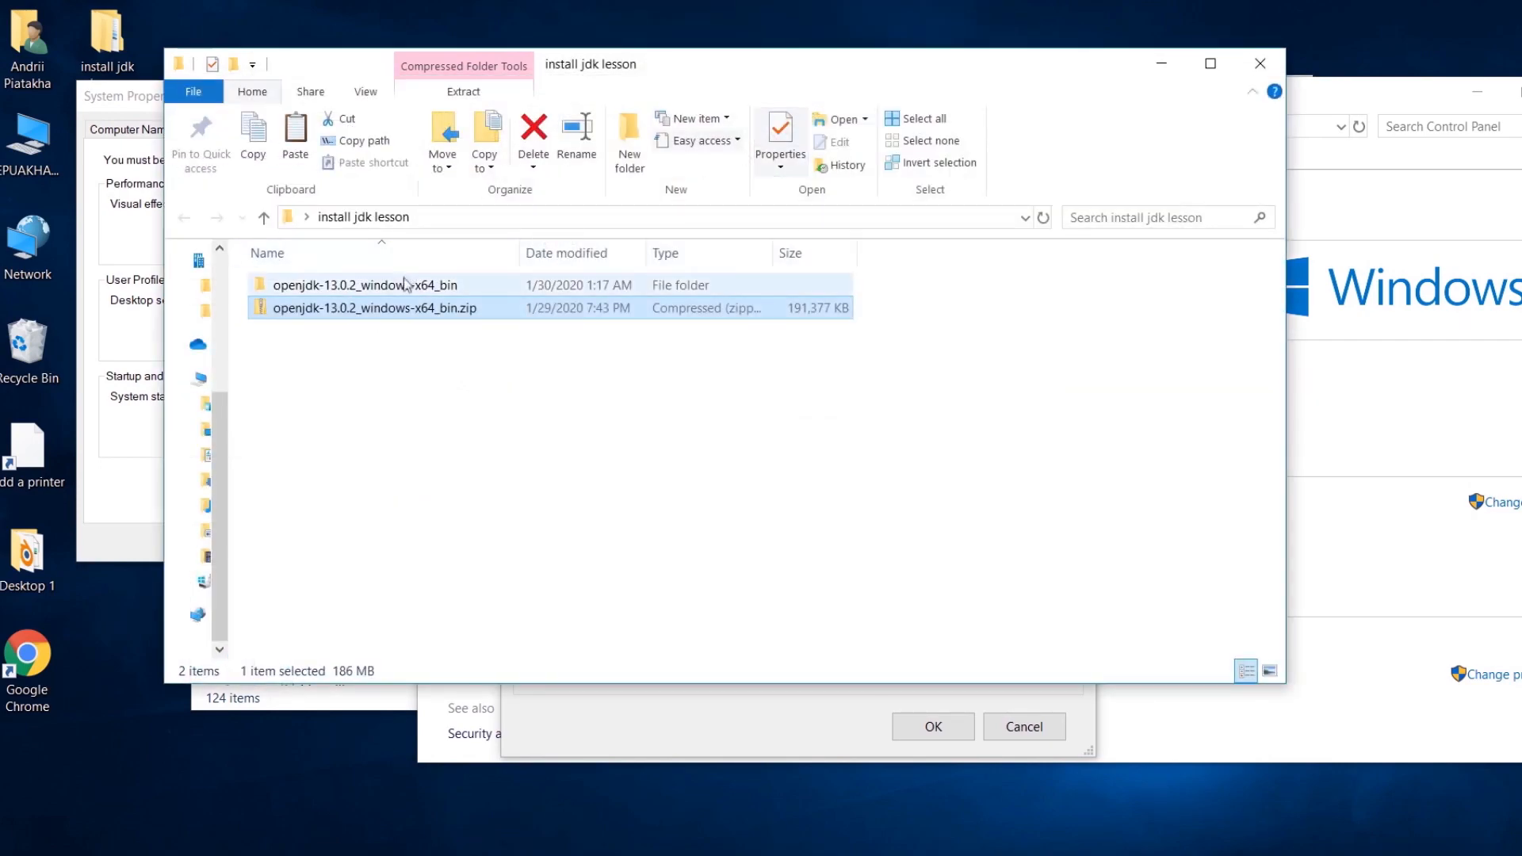
pyautogui.doubleClick(365, 284)
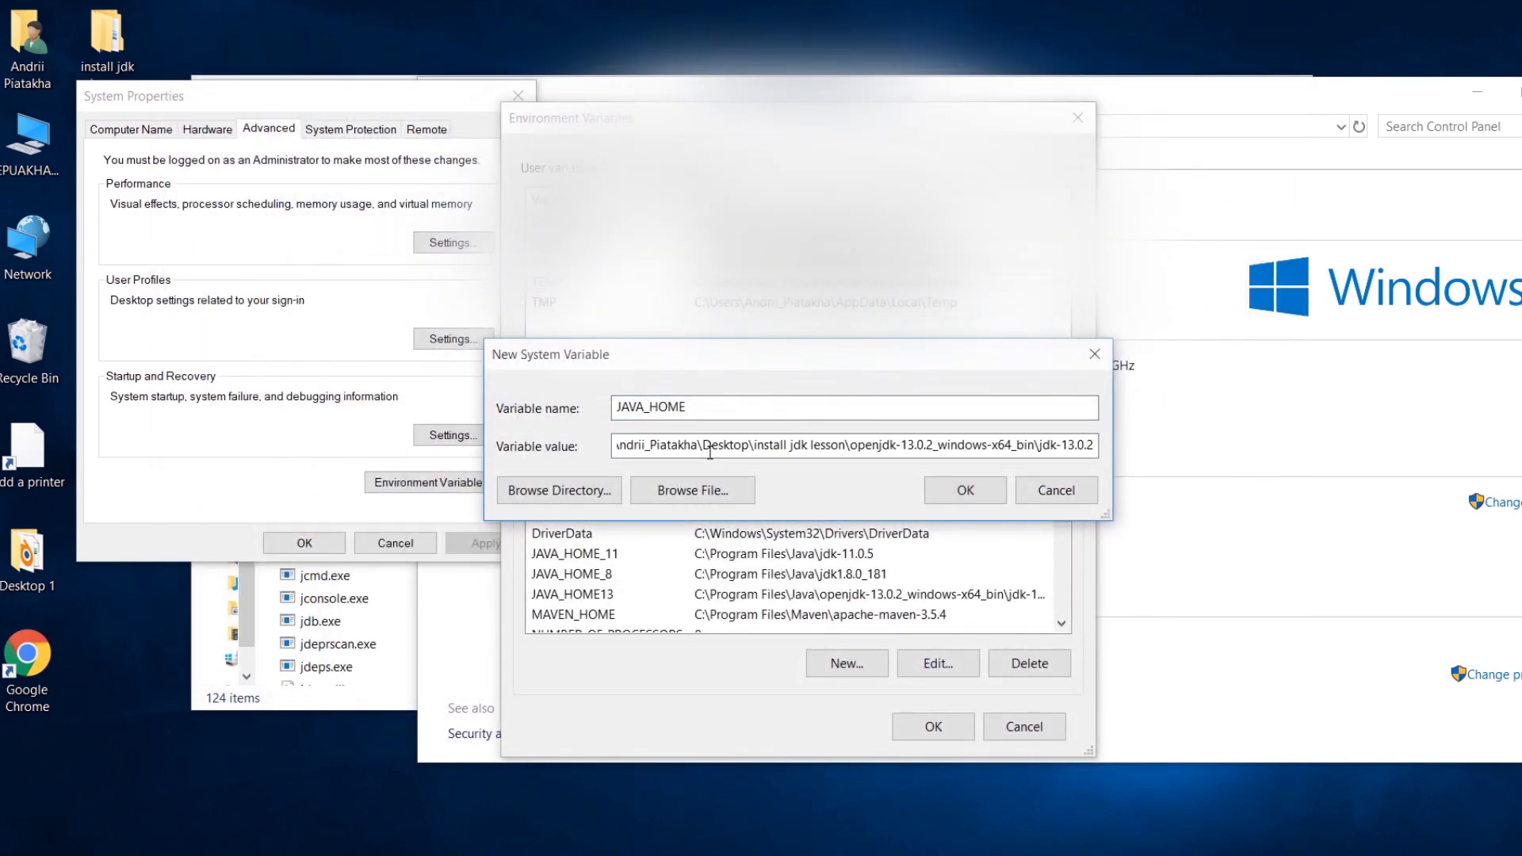
pyautogui.click(962, 490)
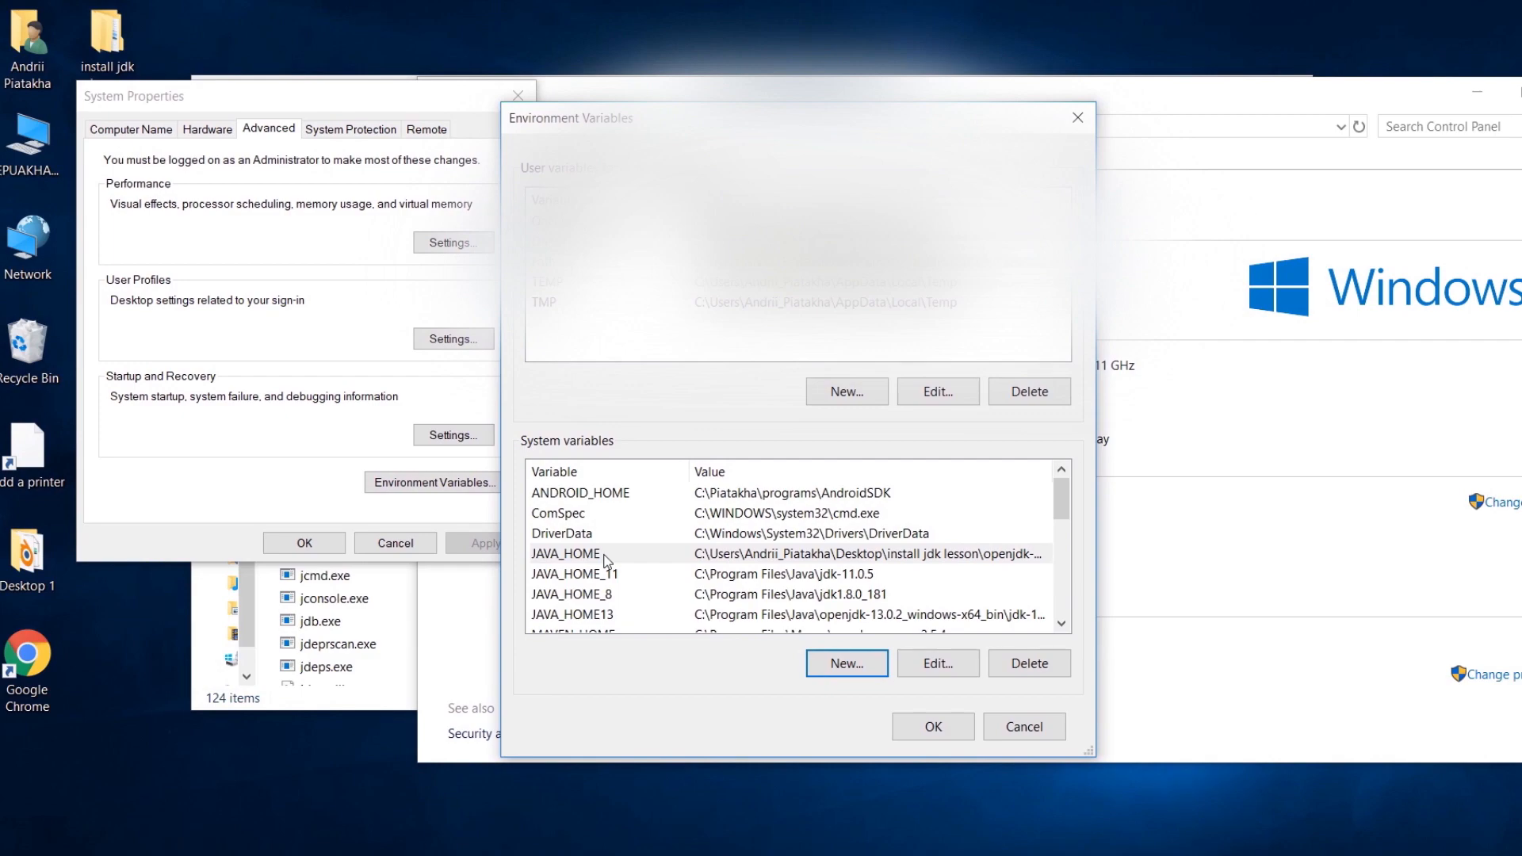
# Step: Add a %JAVA_HOME%\bin entry to the system Path variable
pyautogui.click(586, 574)
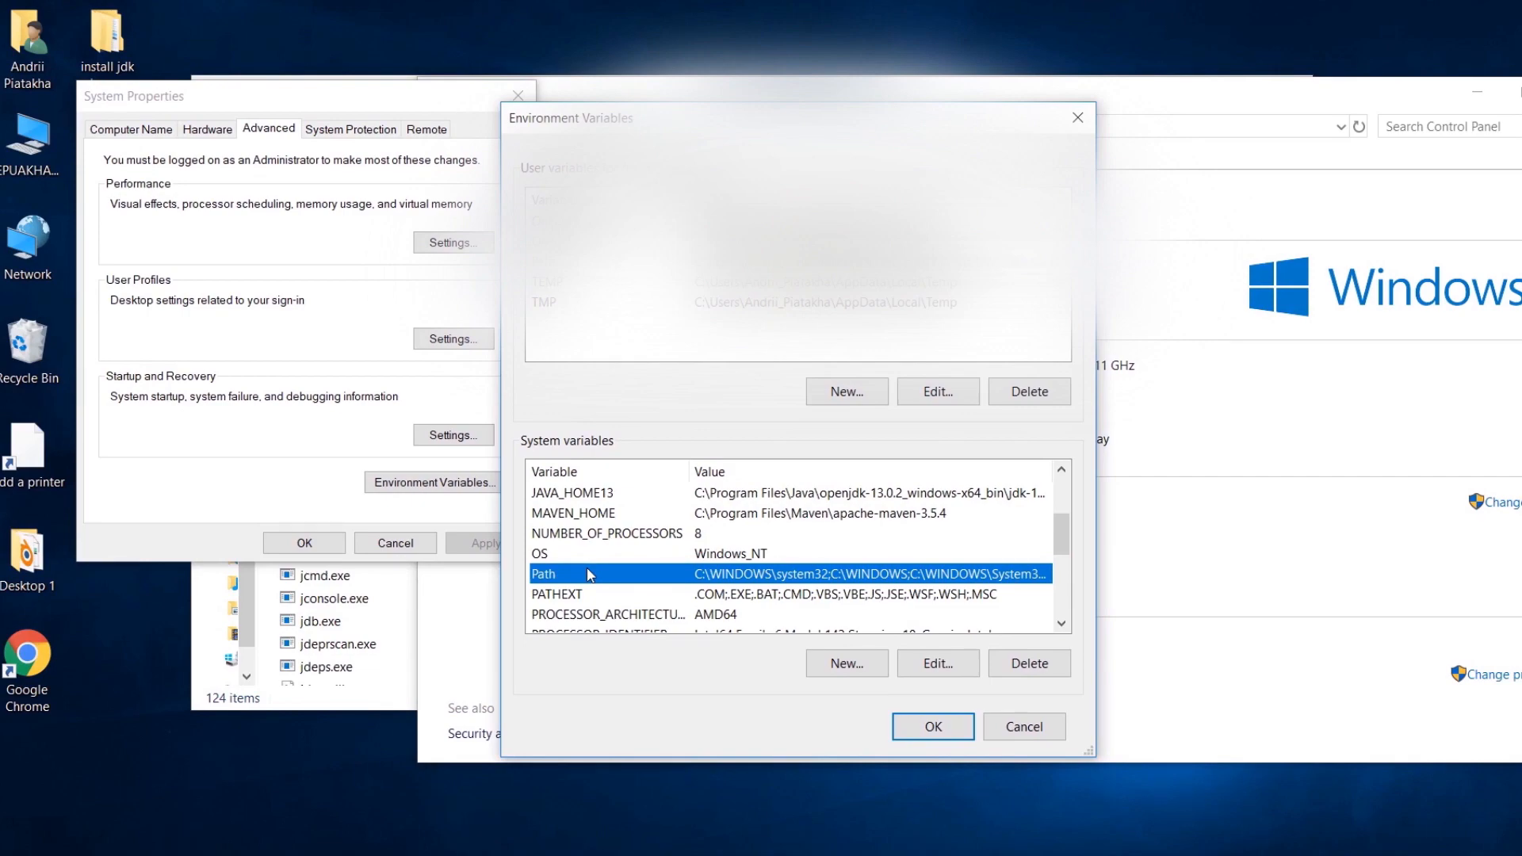
pyautogui.click(936, 662)
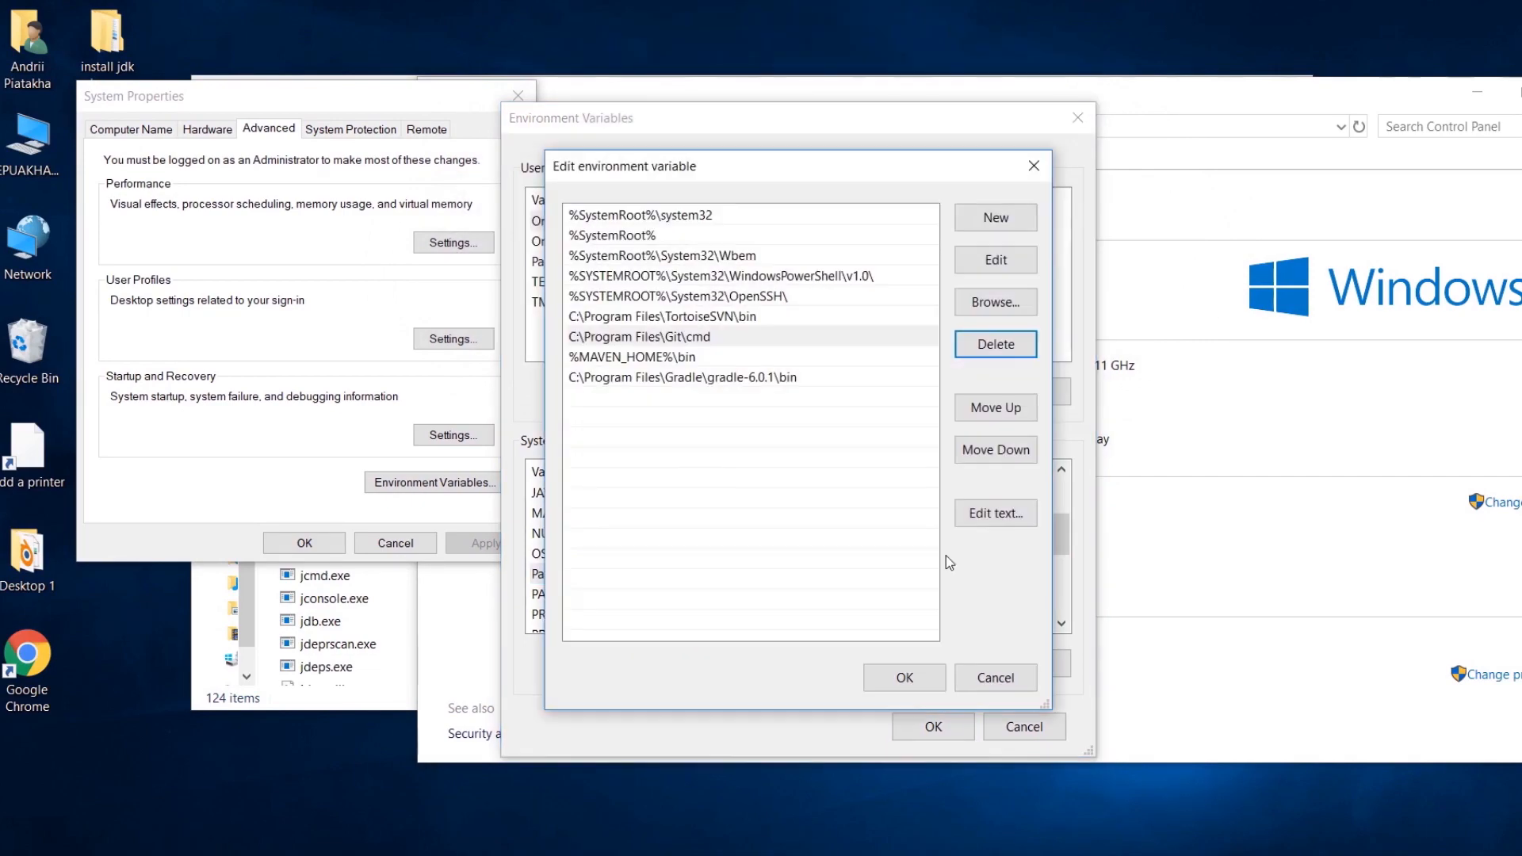
pyautogui.click(994, 217)
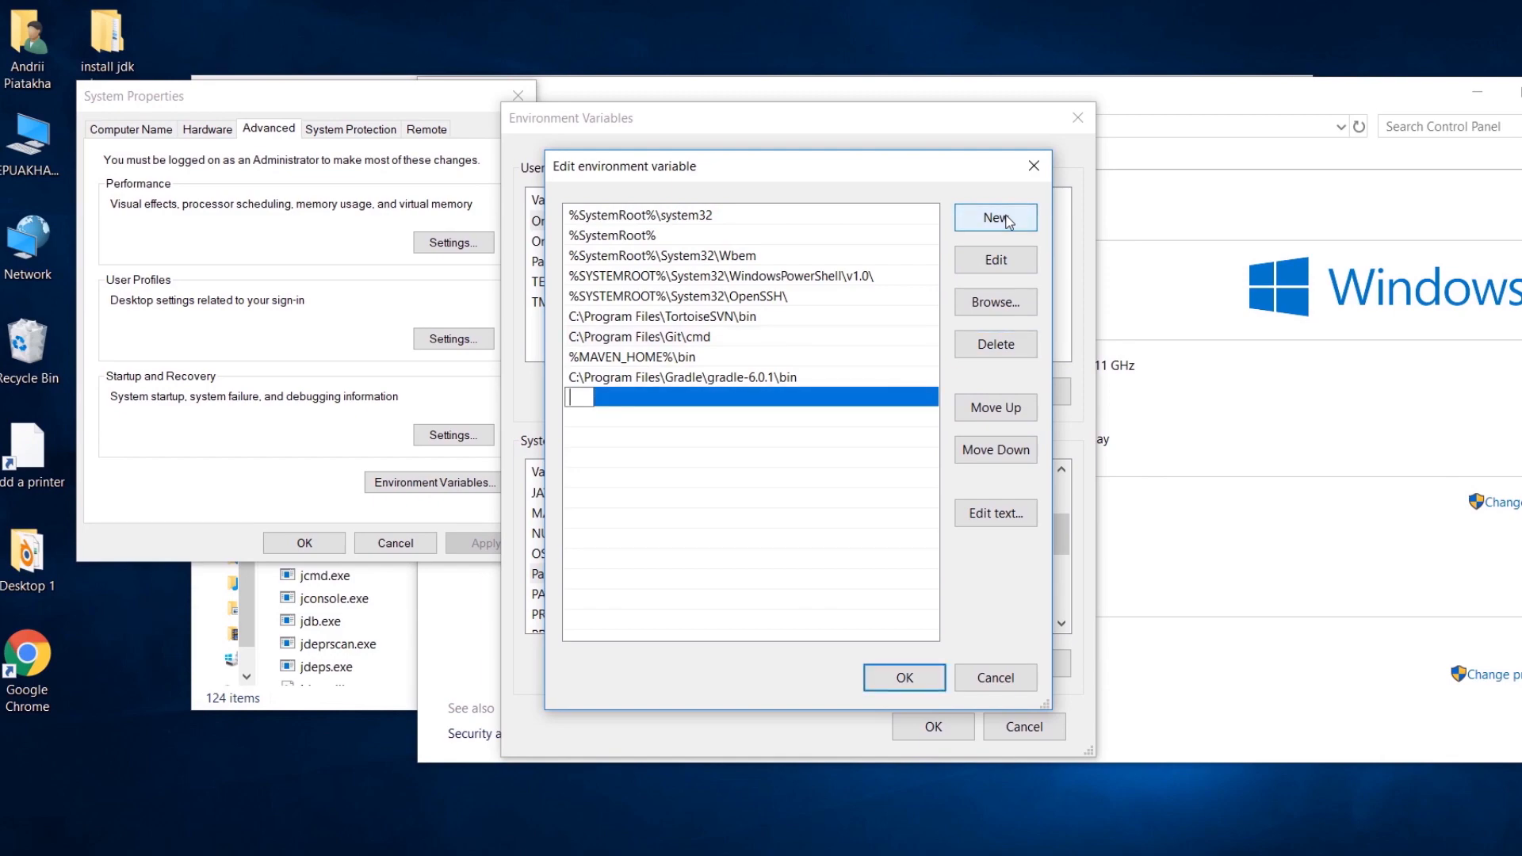
pyautogui.write('%JAVA_HOME%')
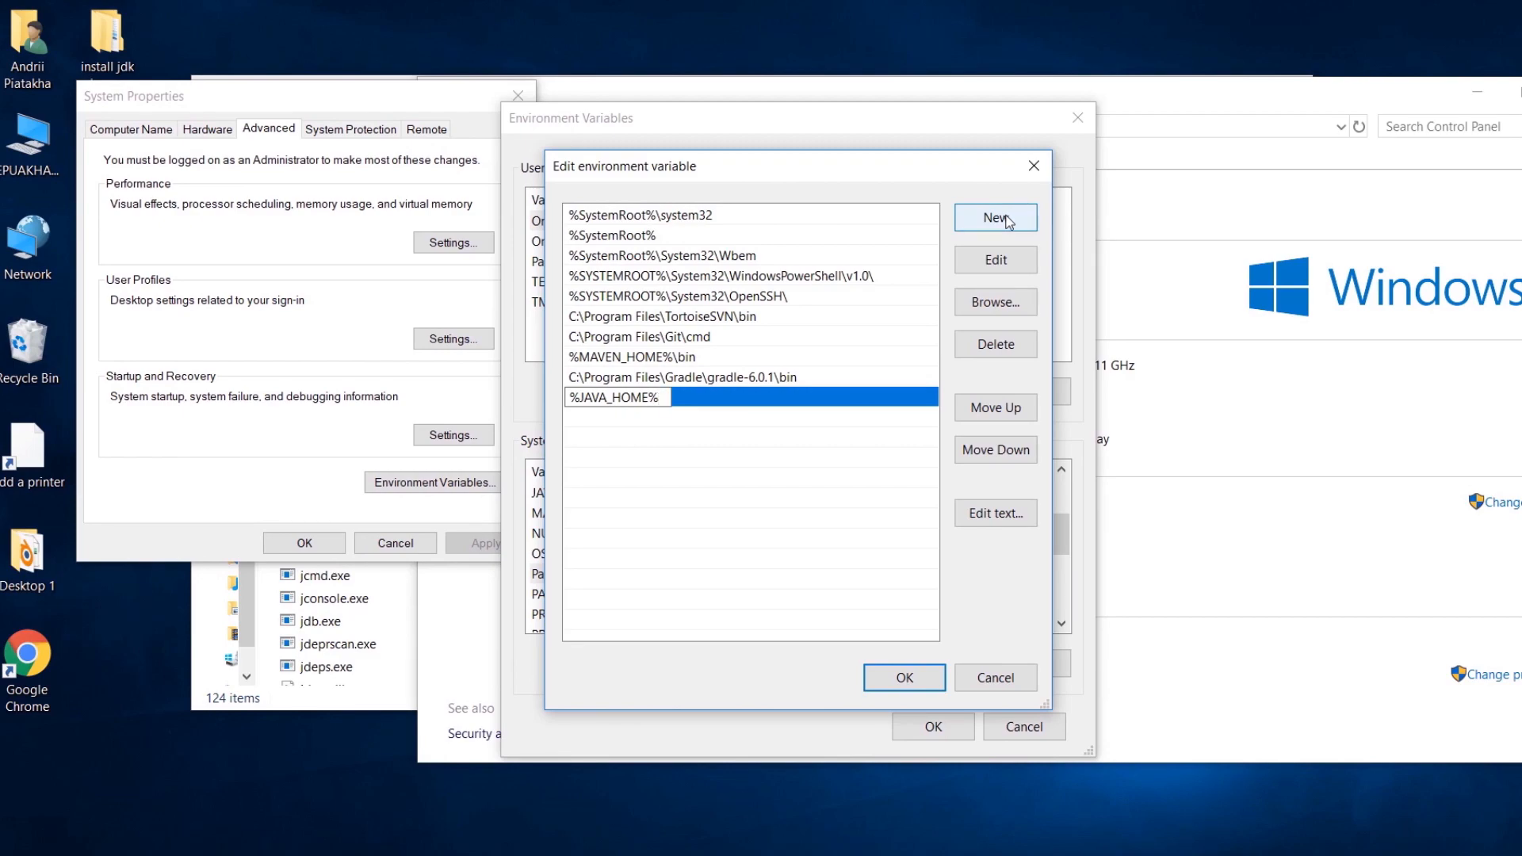
pyautogui.write('\\')
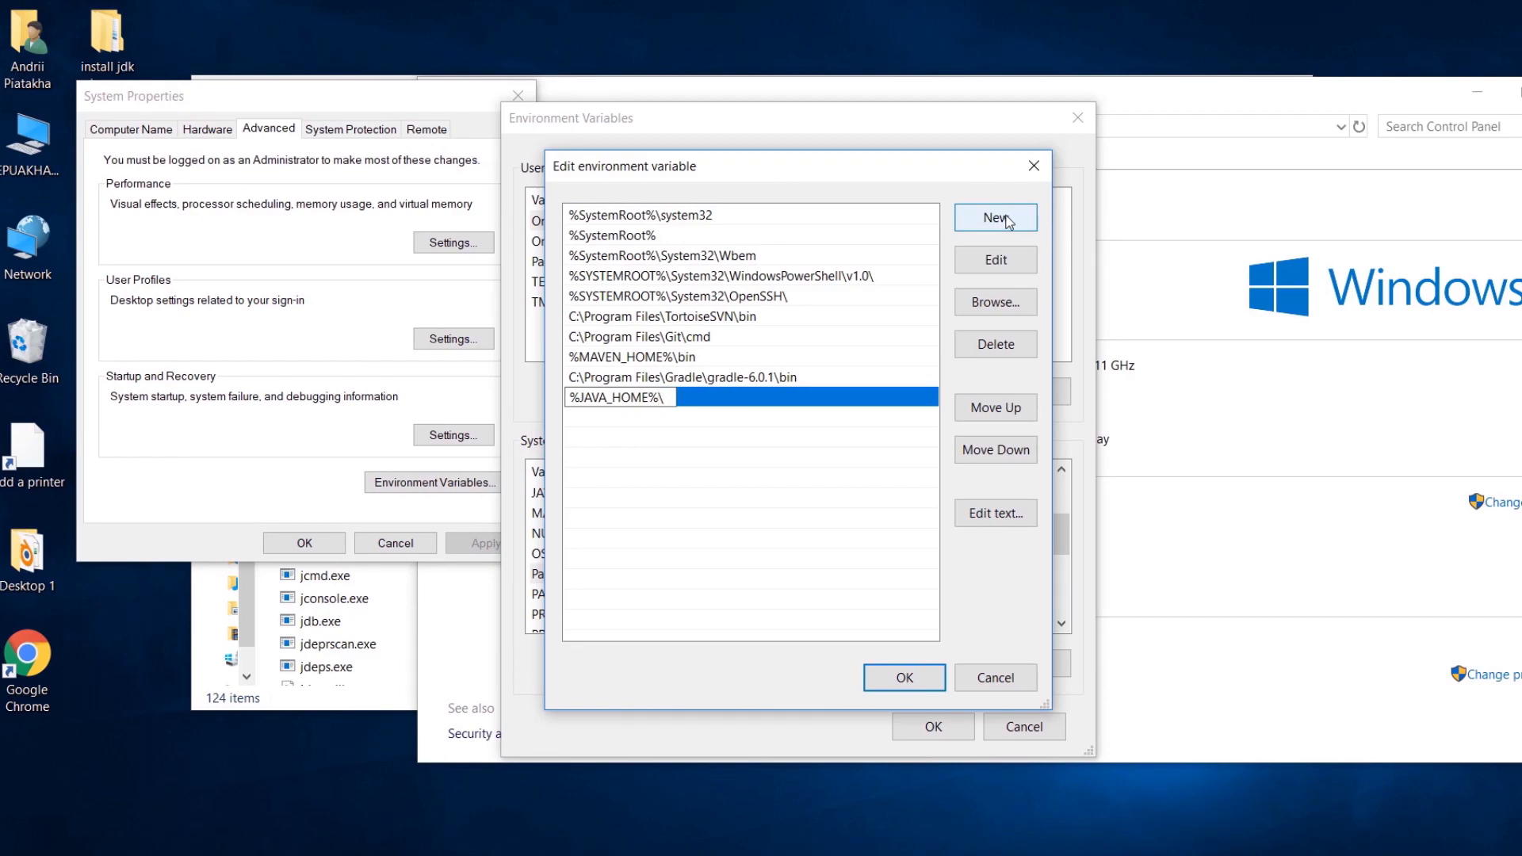
pyautogui.write('bin')
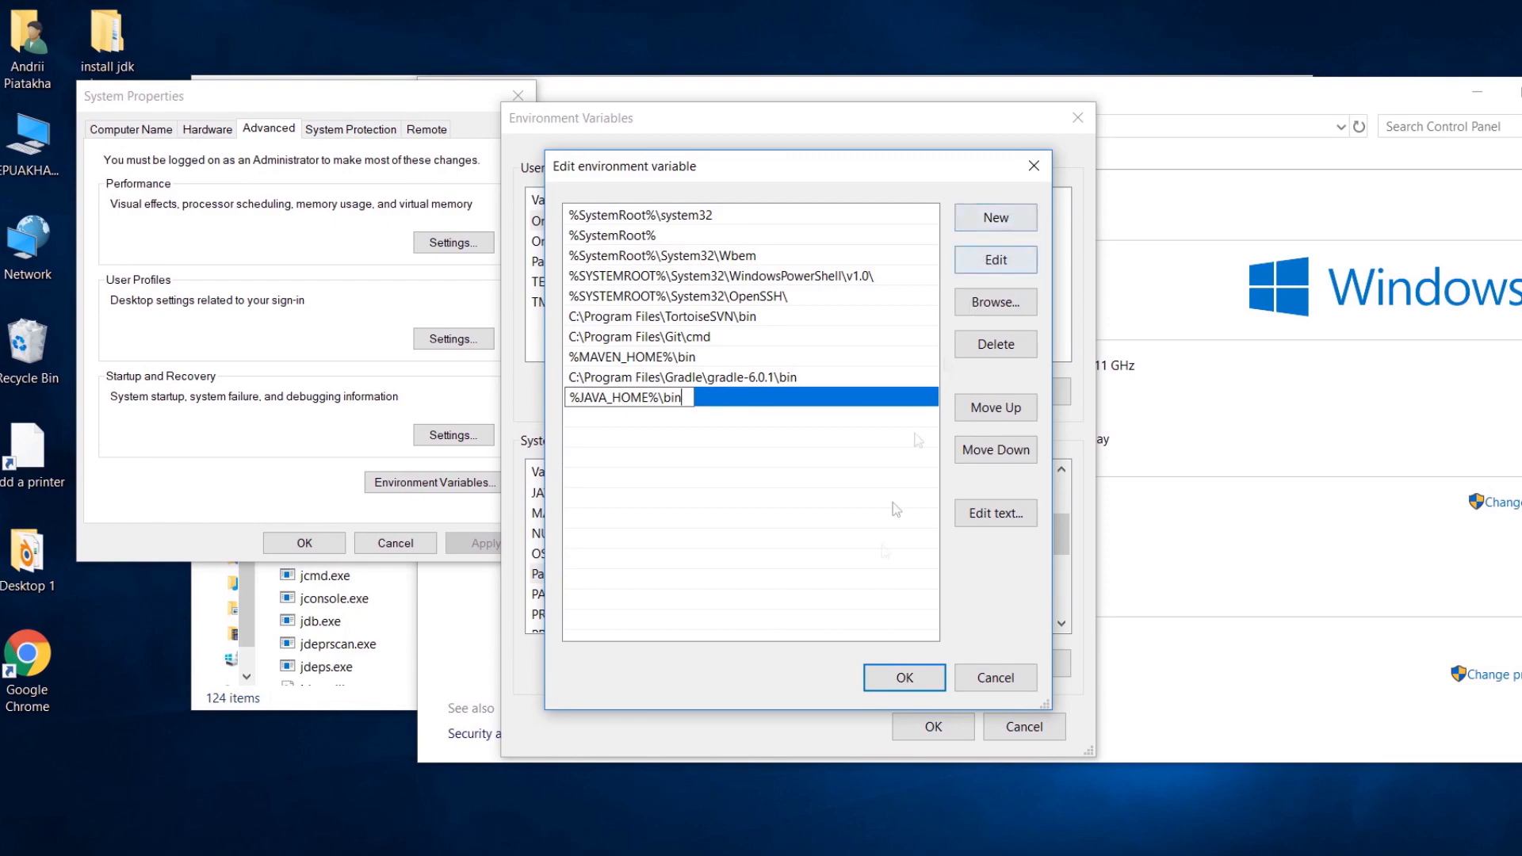
# Step: Review Path as text and append ;%JAVA_HOME% to its value
pyautogui.click(883, 533)
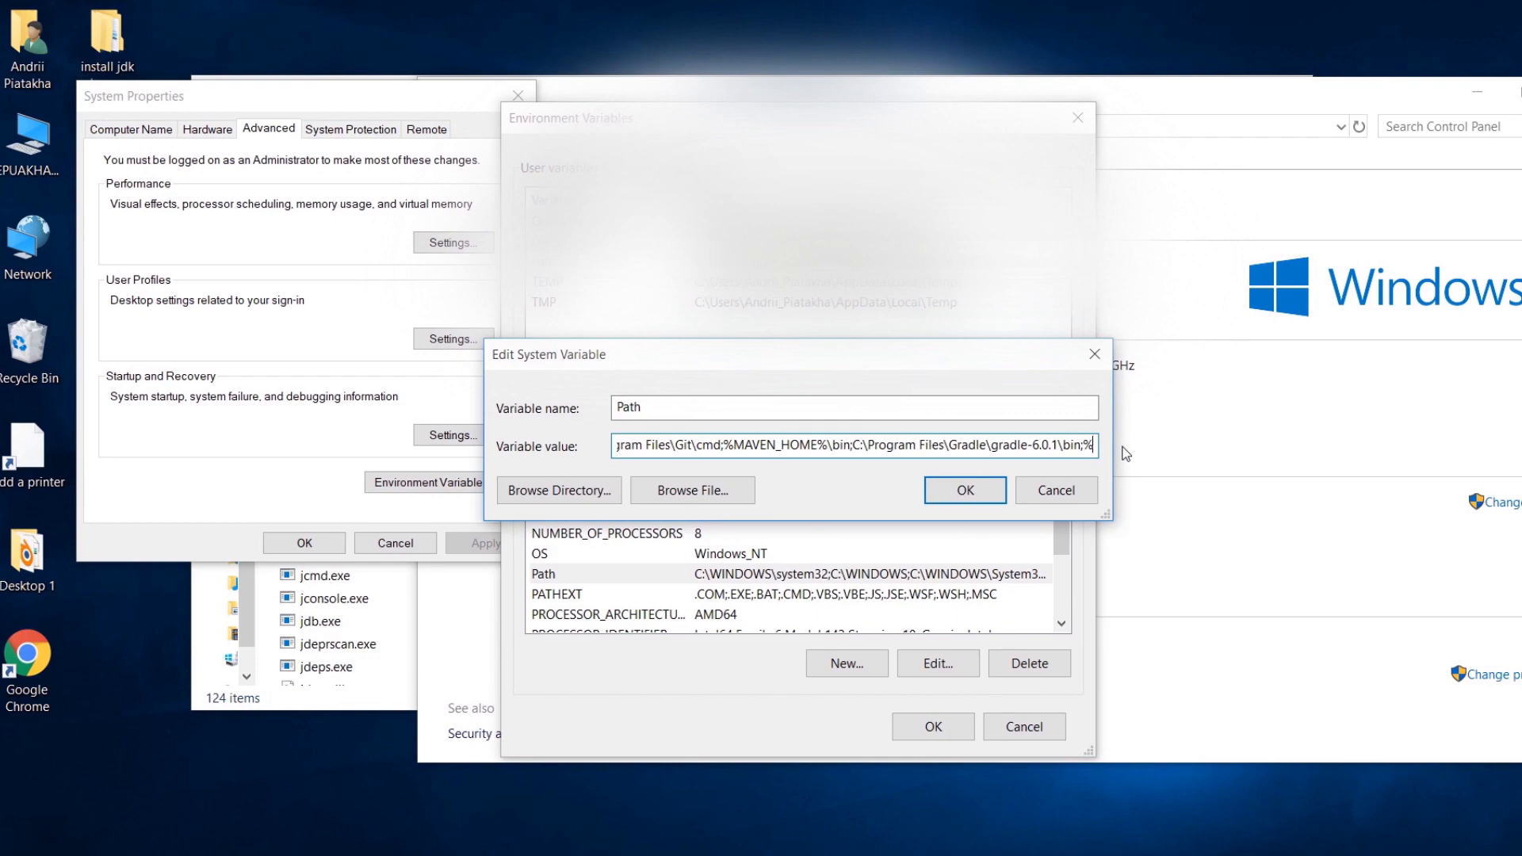
pyautogui.write(';%JAVA_HOME%')
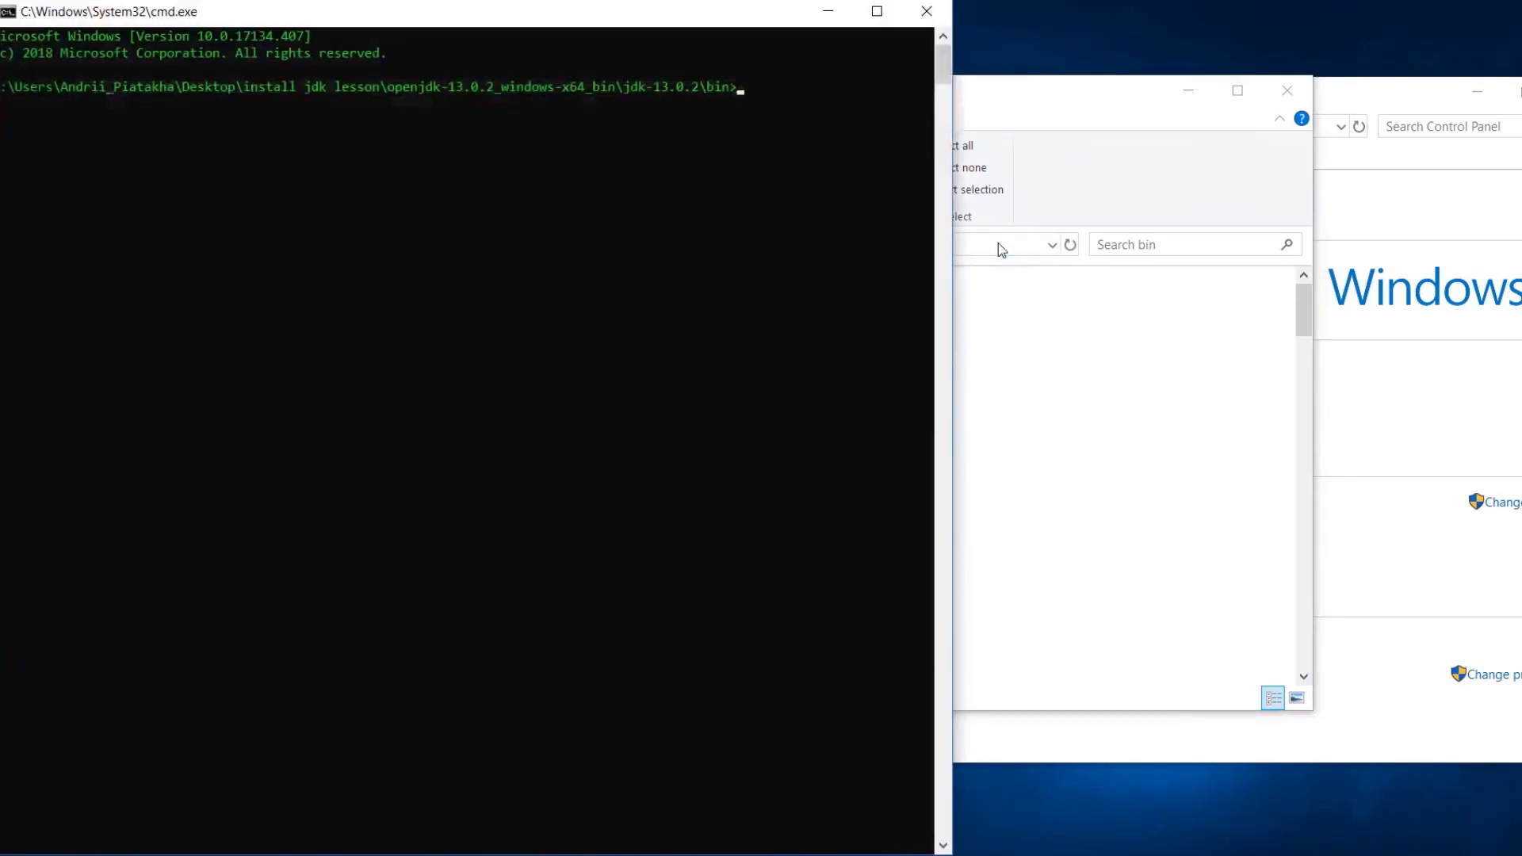
# Step: cd .. out of bin, run java -version to see OpenJDK 13.0.2, then start typing javac
pyautogui.write('cd ..')
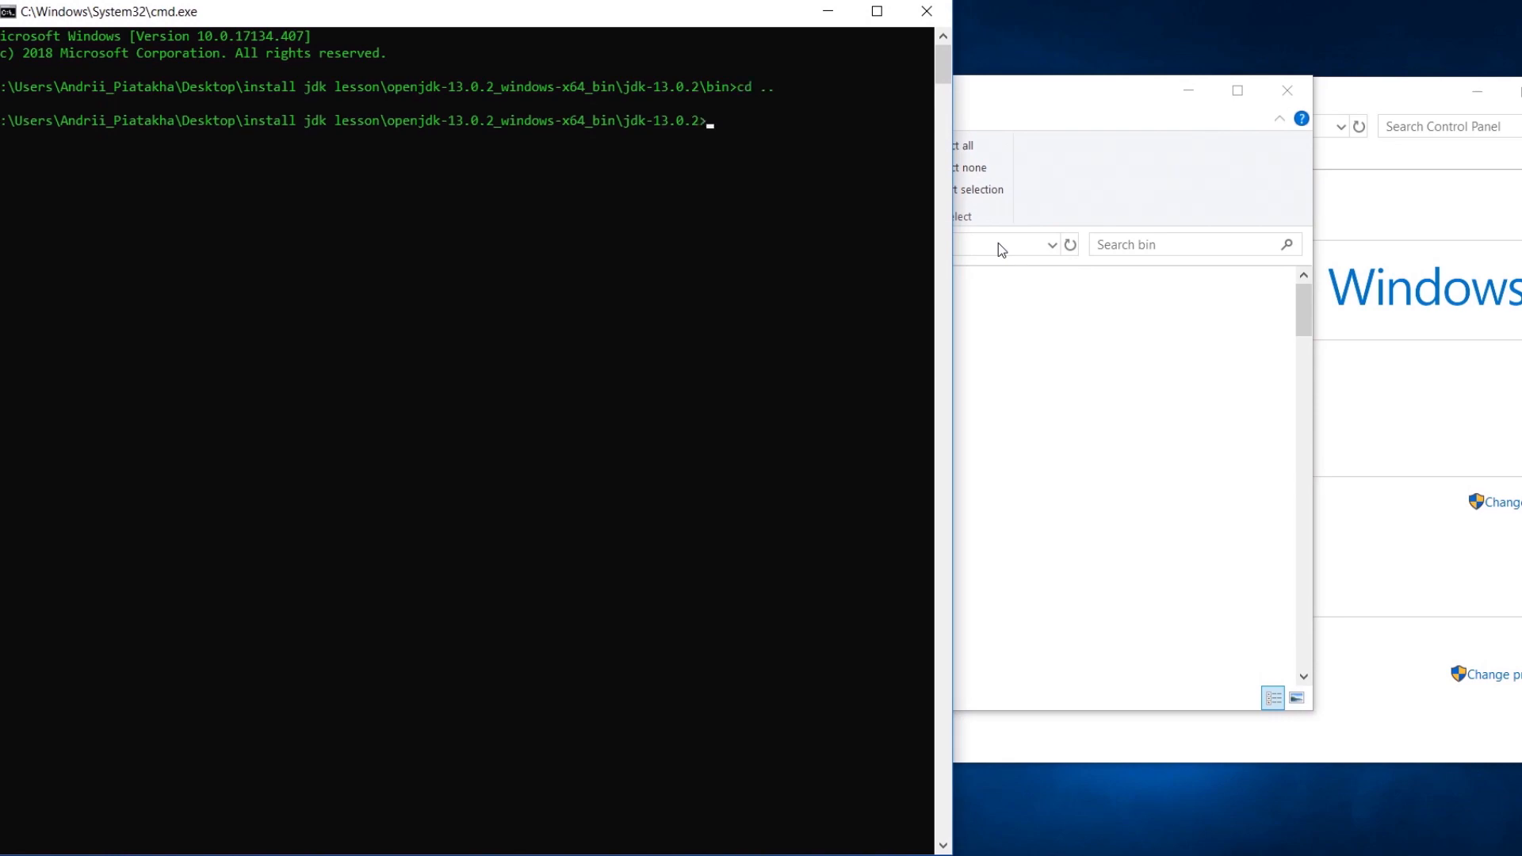
pyautogui.write('java -version')
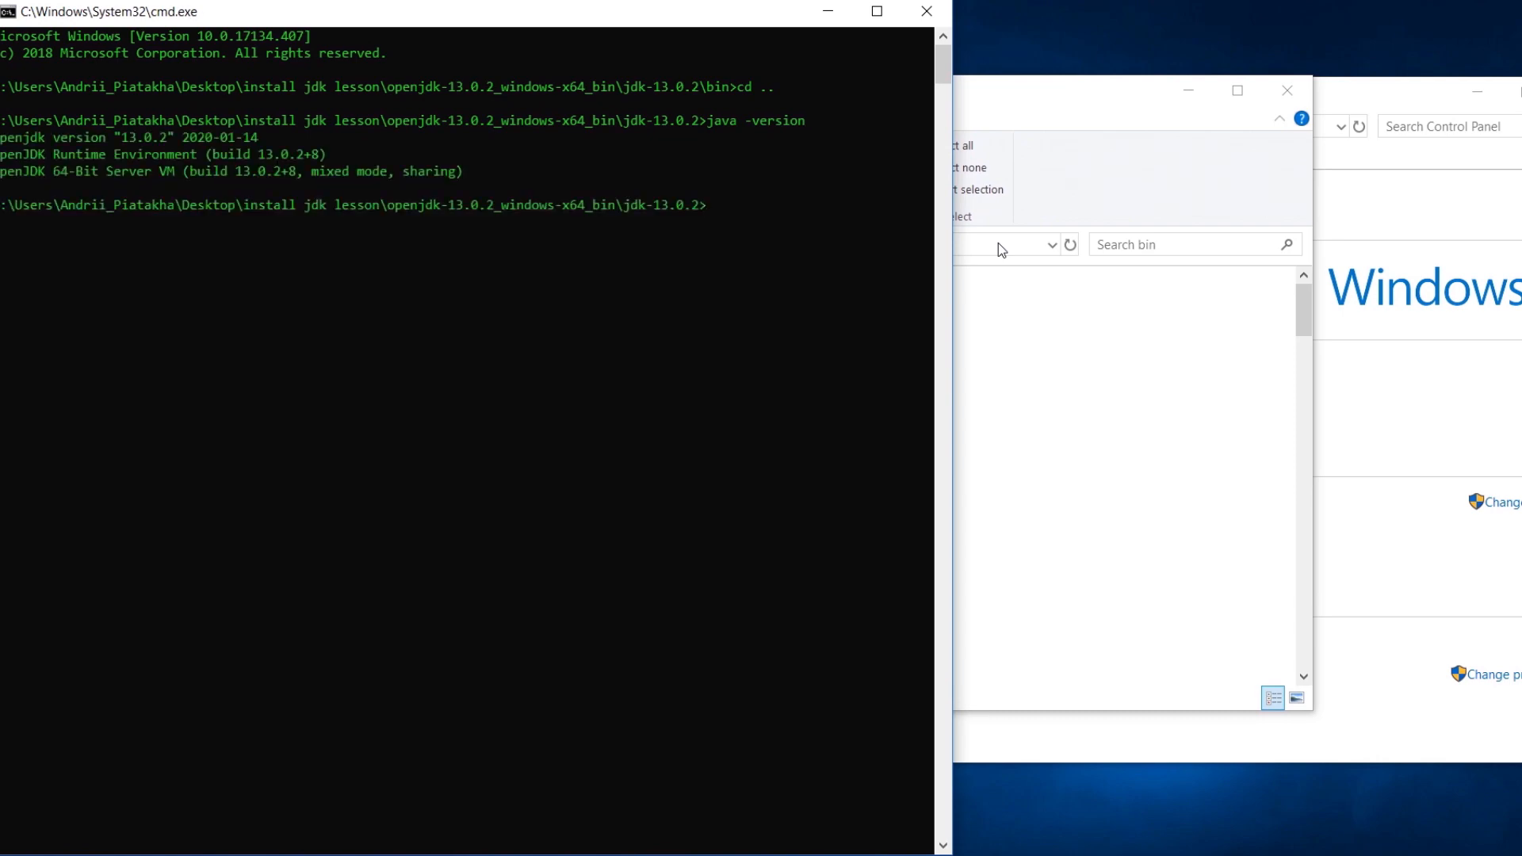
pyautogui.moveTo(729, 138)
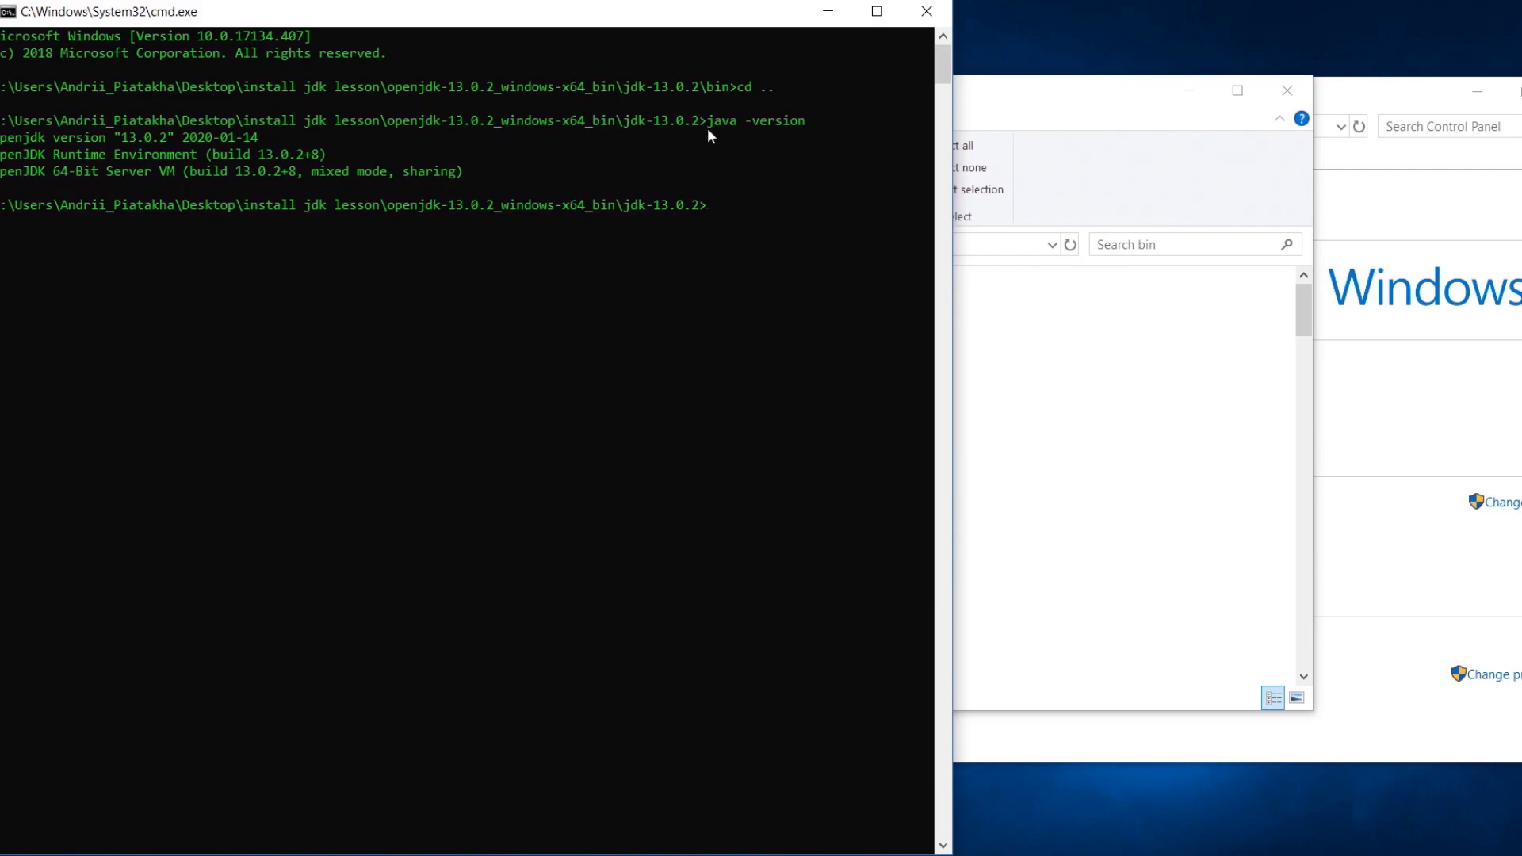
pyautogui.write('javac')
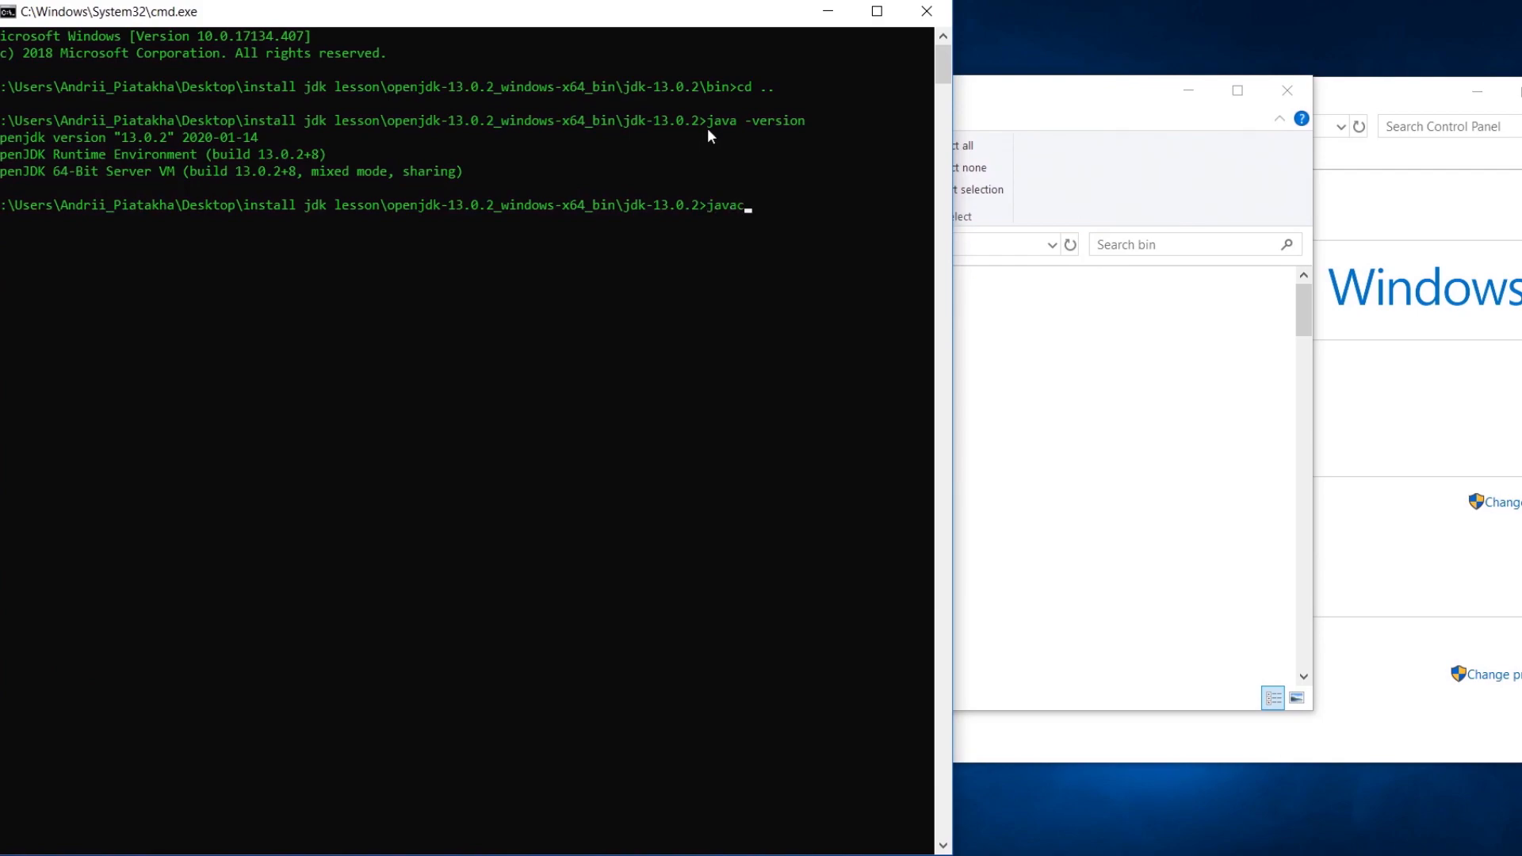